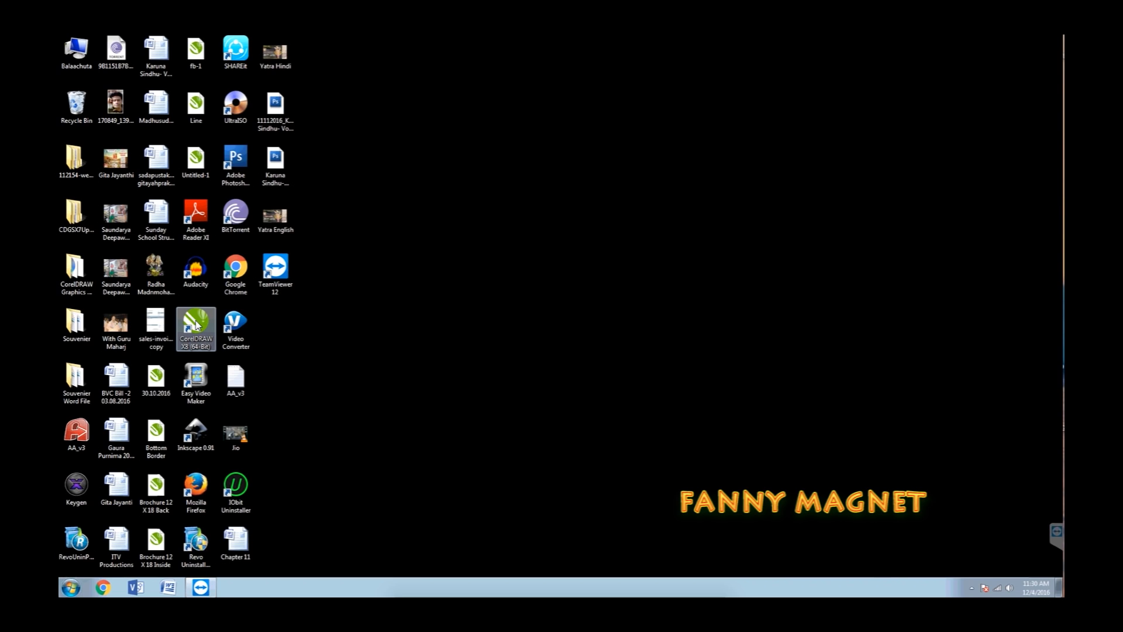
Try launching CorelDRAW X8 twice and dismiss both crash messages.
{"action": "double_click", "coordinate": [196, 326]}
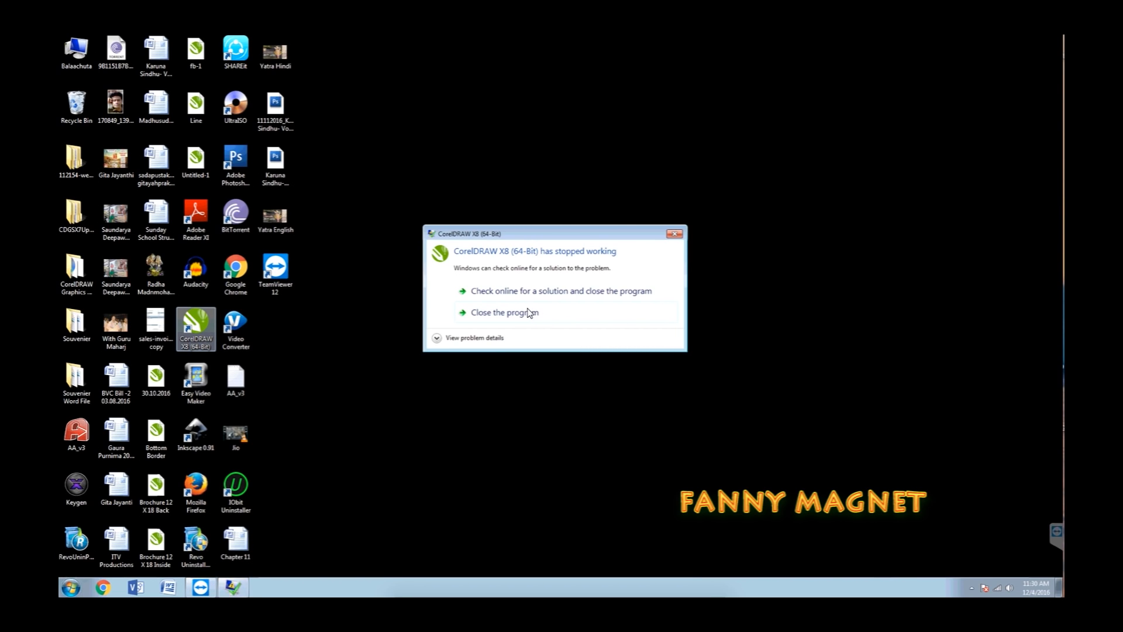
{"action": "left_click", "coordinate": [437, 338]}
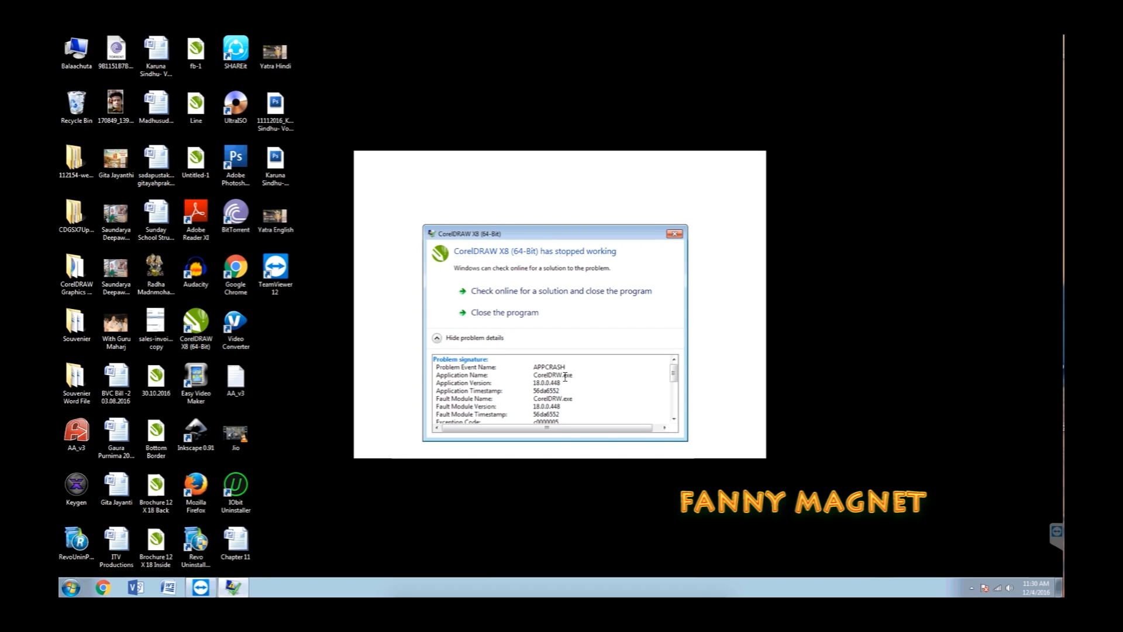
{"action": "mouse_move", "coordinate": [676, 234]}
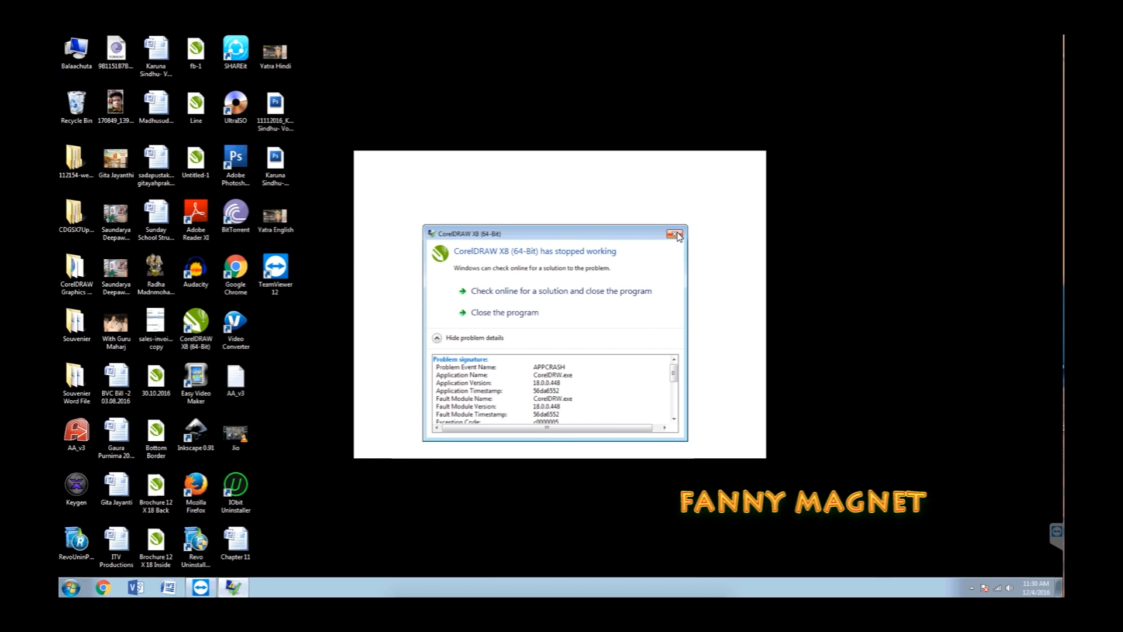
{"action": "left_click", "coordinate": [676, 234]}
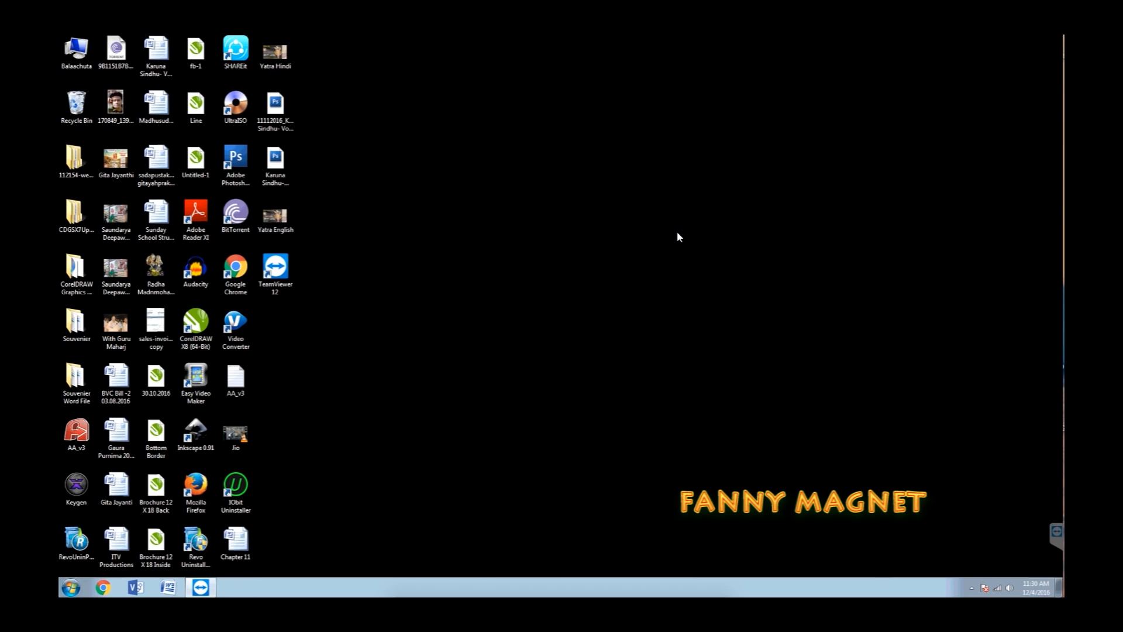
{"action": "left_click", "coordinate": [195, 326]}
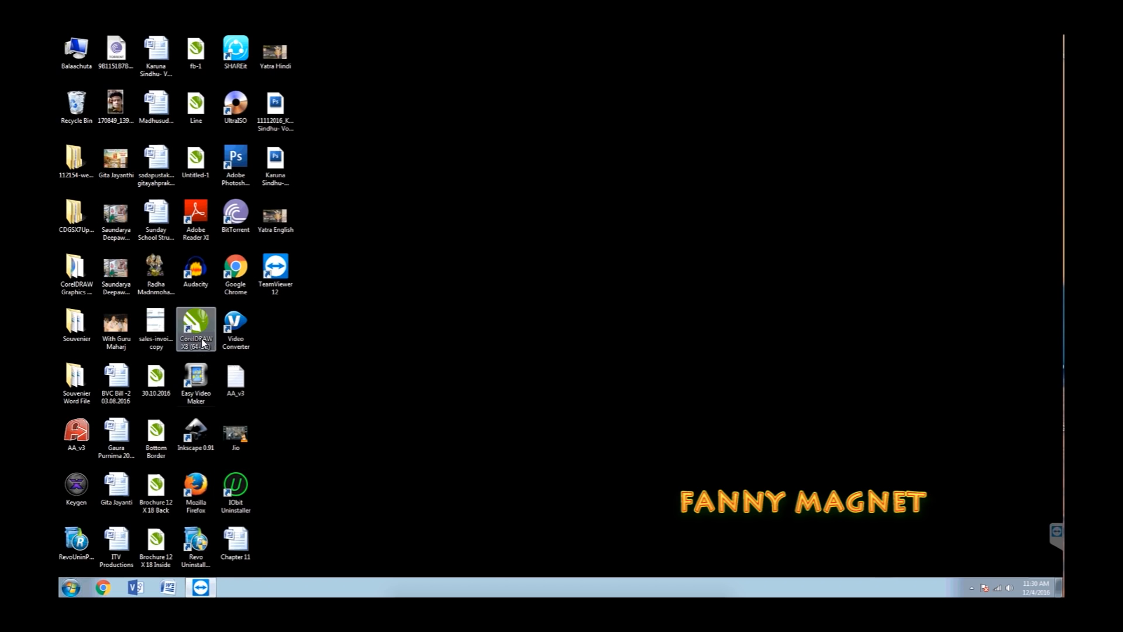
{"action": "double_click", "coordinate": [196, 325]}
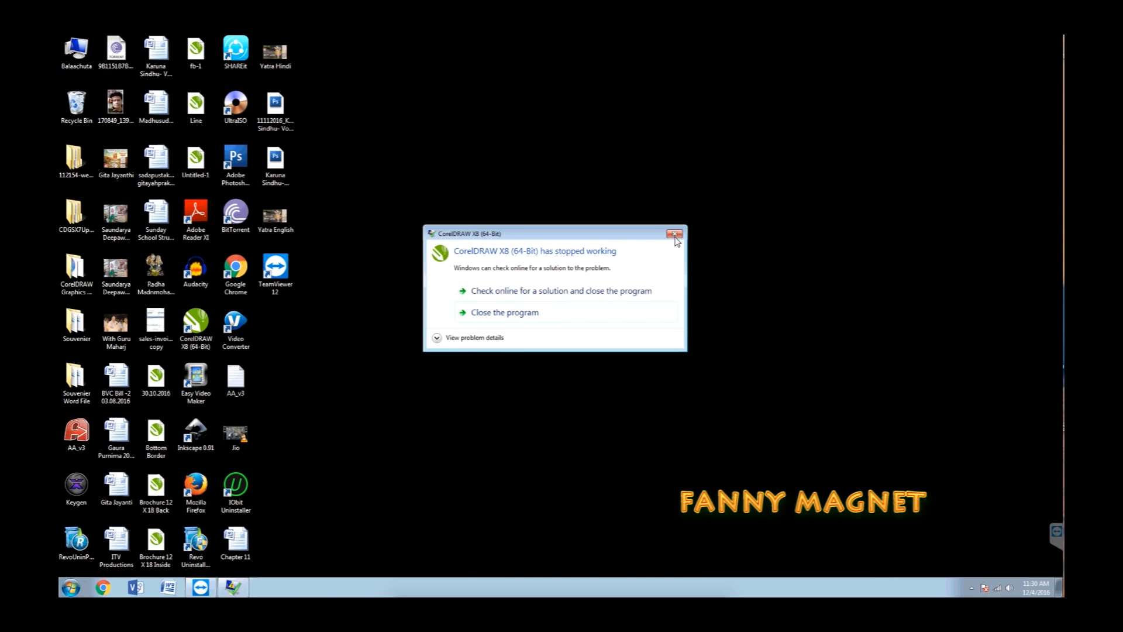
{"action": "left_click", "coordinate": [674, 233]}
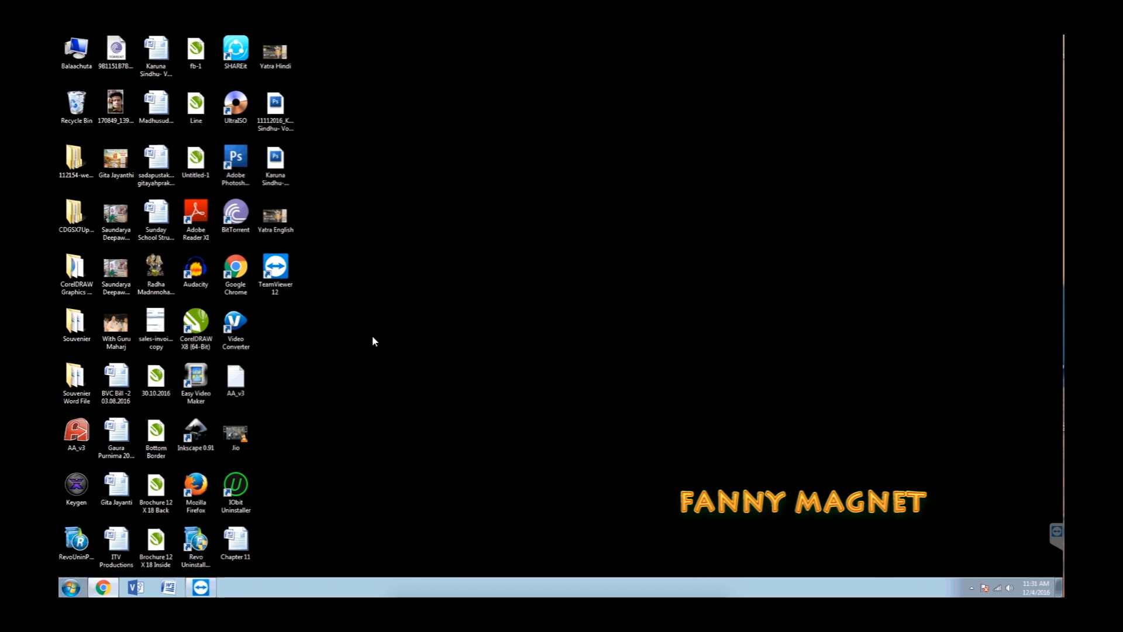
Open the tinyurl.com/zr8g short link in Chrome.
{"action": "left_click", "coordinate": [103, 587]}
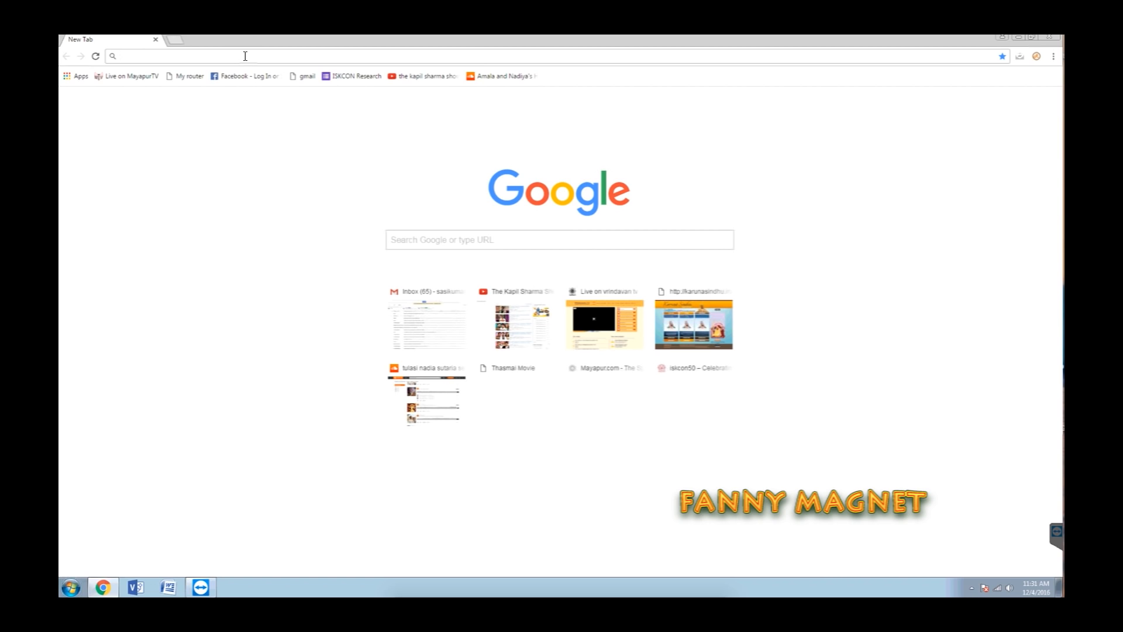
{"action": "type", "text": "tint"}
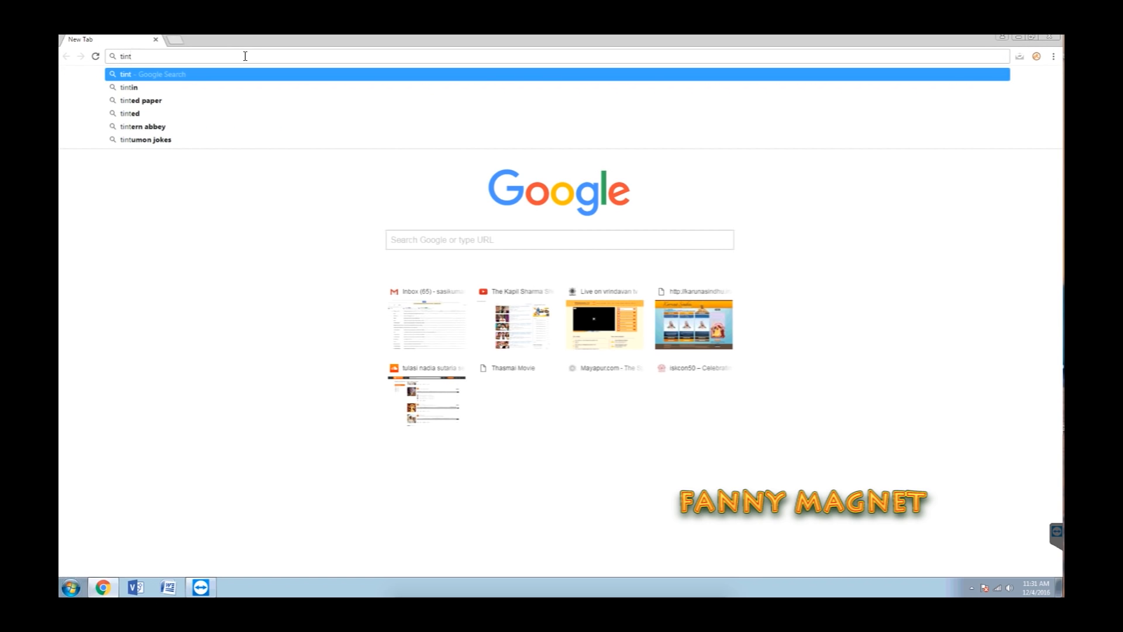
{"action": "type", "text": "y"}
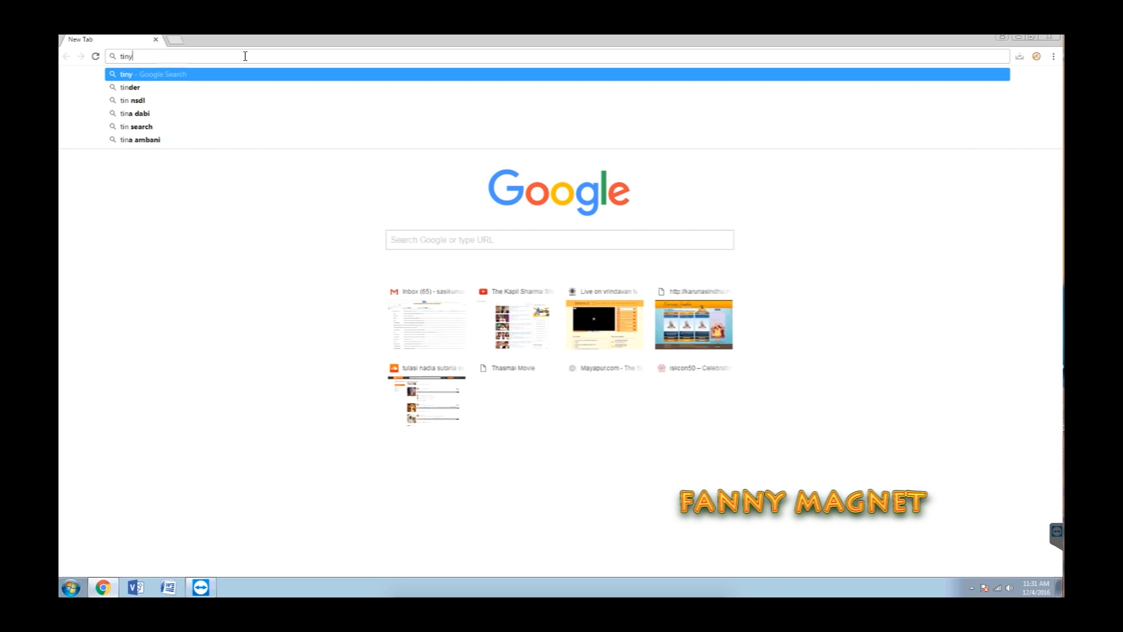
{"action": "type", "text": "url"}
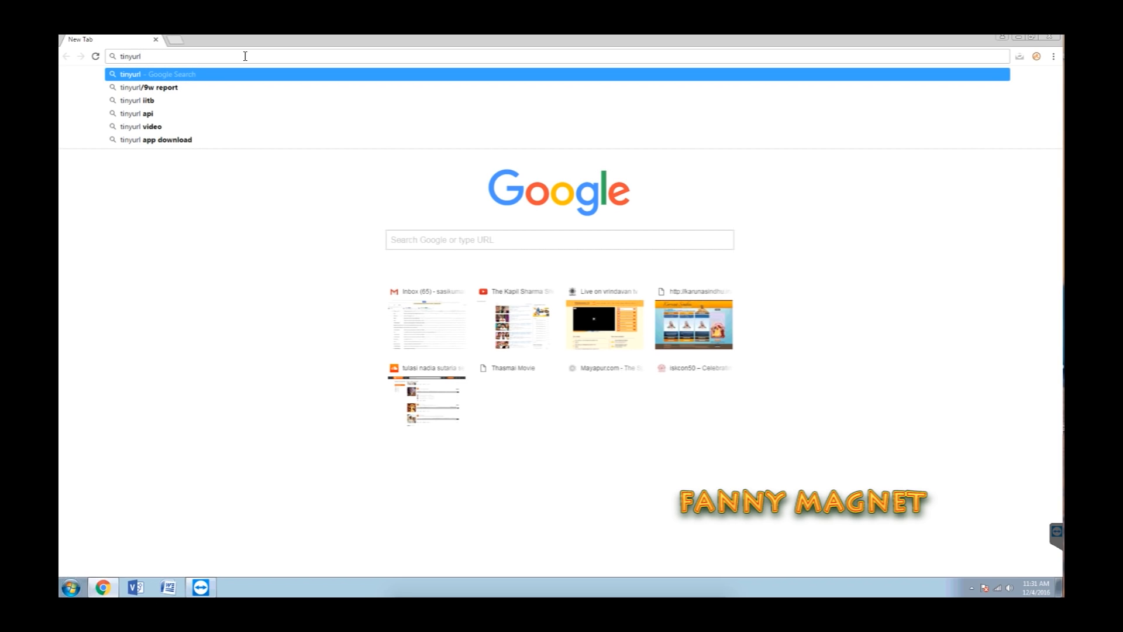
{"action": "type", "text": ".com/"}
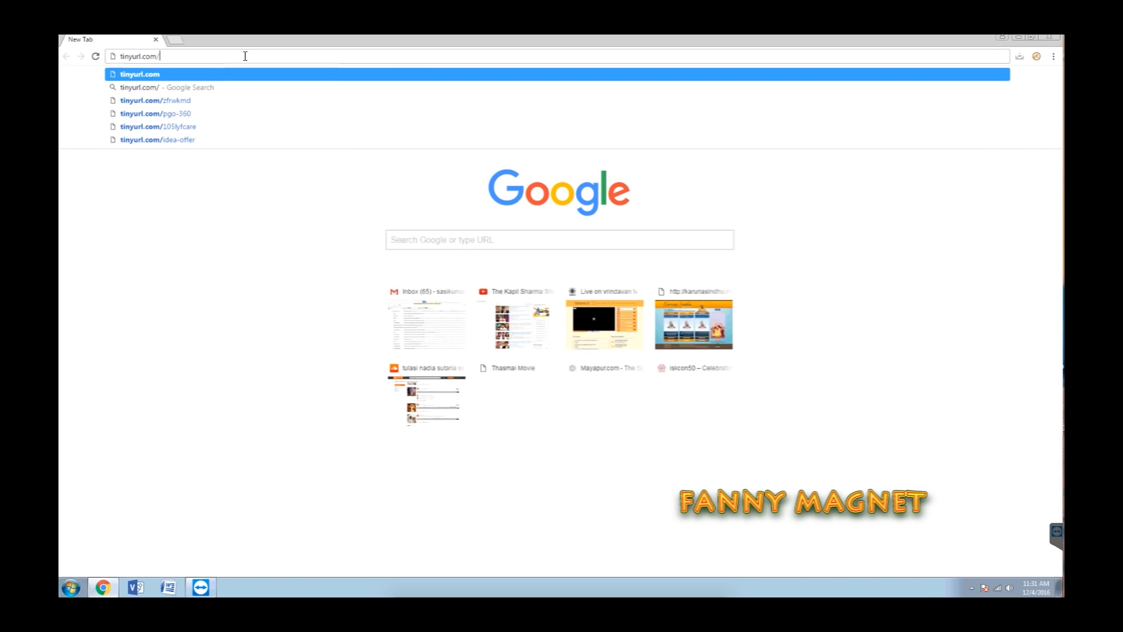
{"action": "type", "text": "z"}
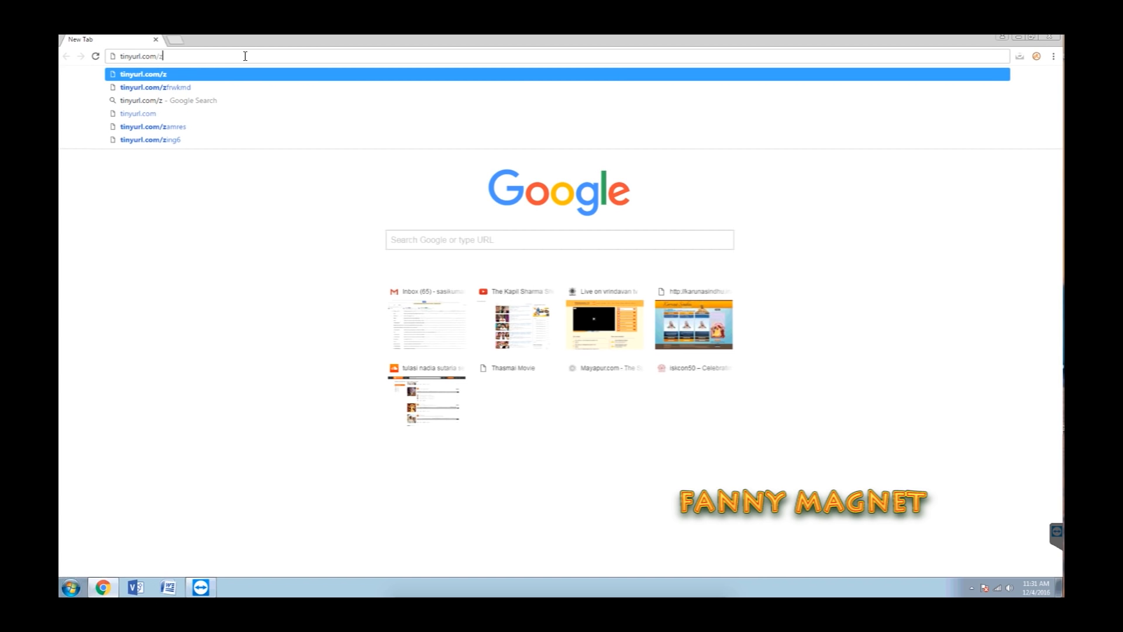
{"action": "type", "text": "r"}
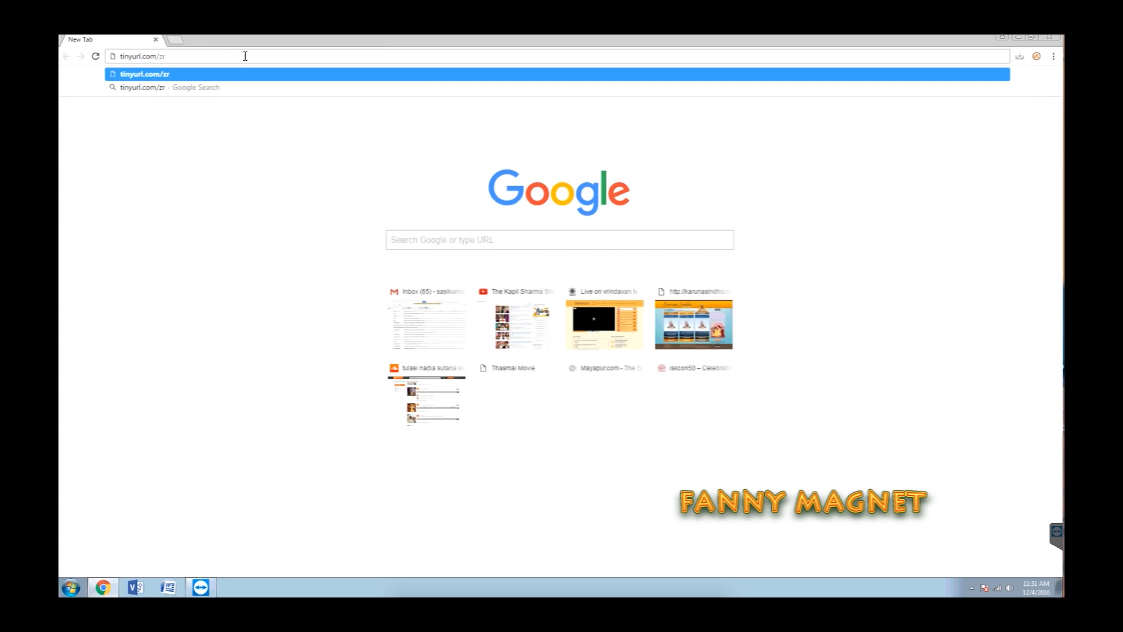
{"action": "type", "text": "8ghju"}
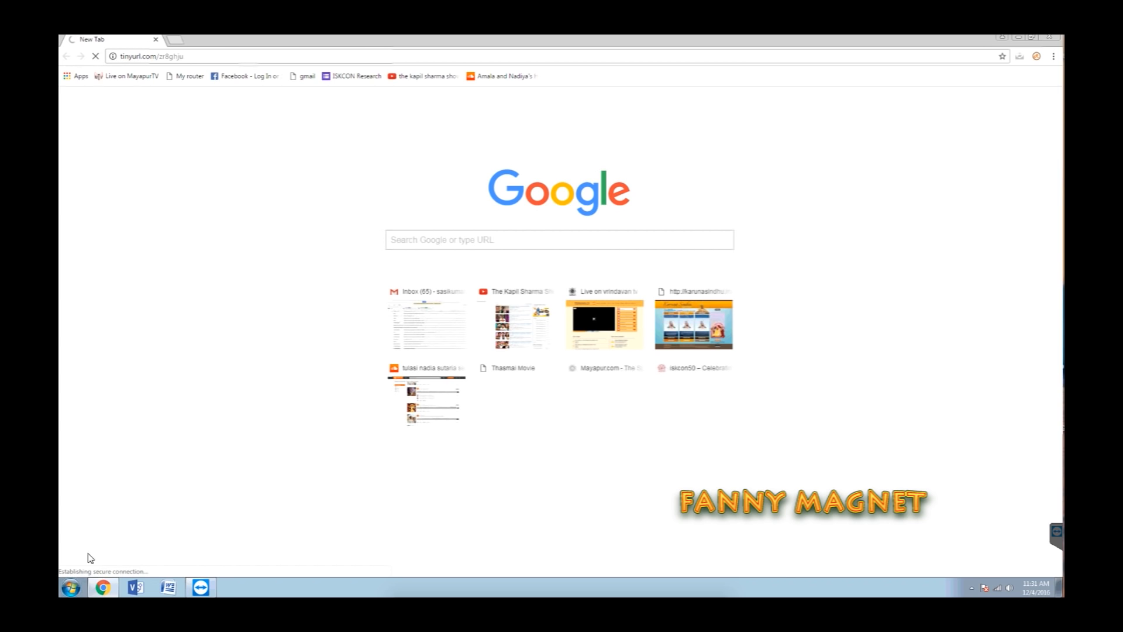
{"action": "left_click", "coordinate": [70, 588]}
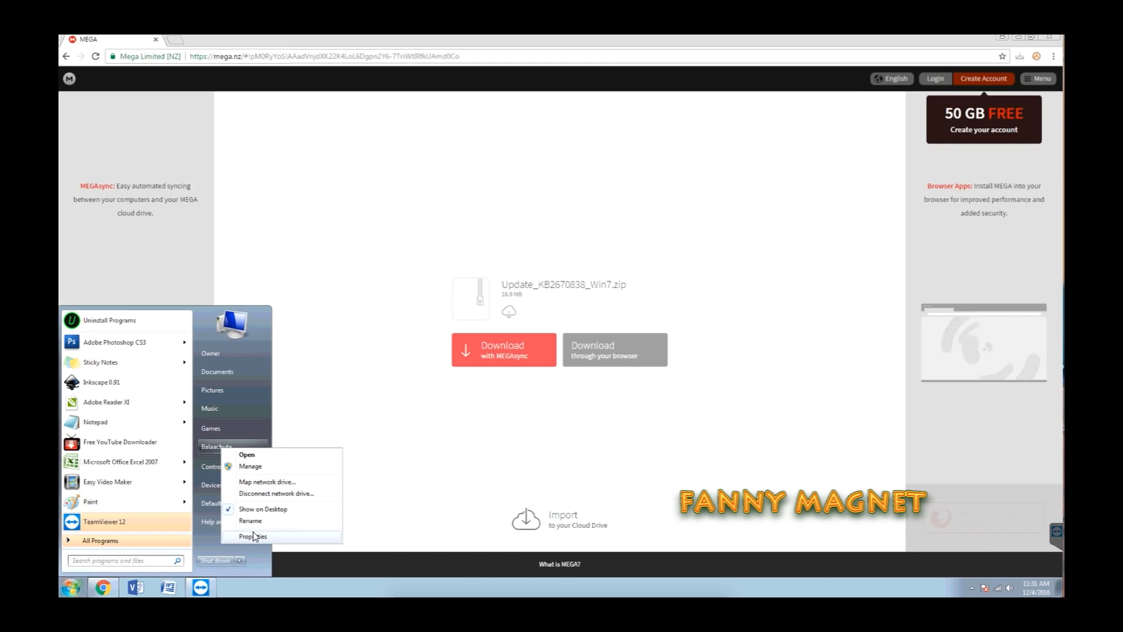
{"action": "left_click", "coordinate": [386, 387]}
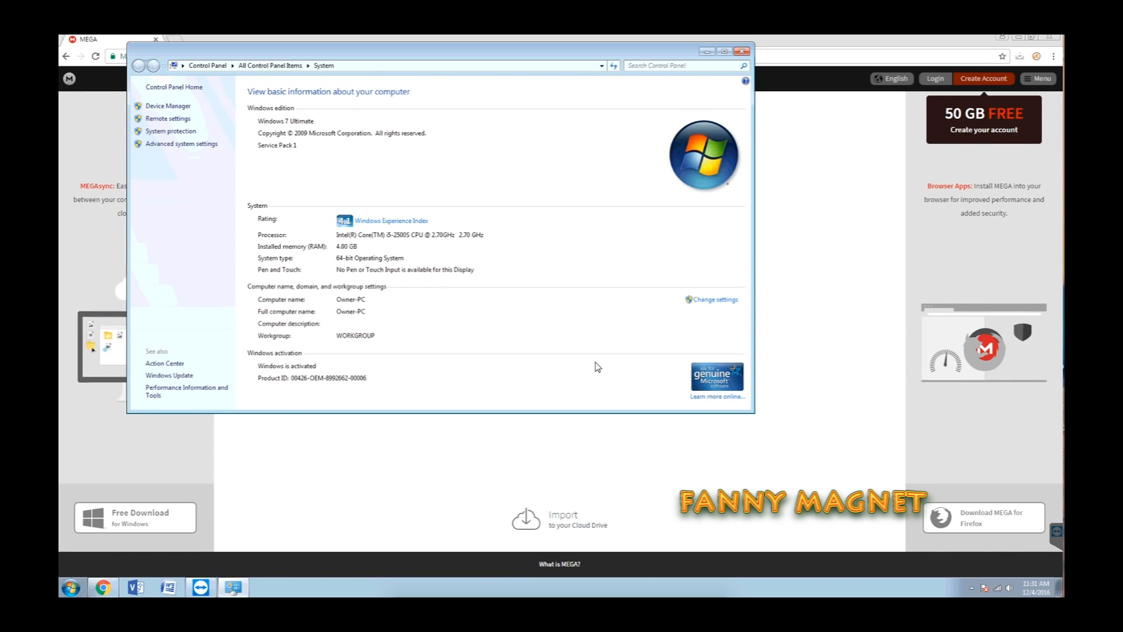
{"action": "mouse_move", "coordinate": [287, 124]}
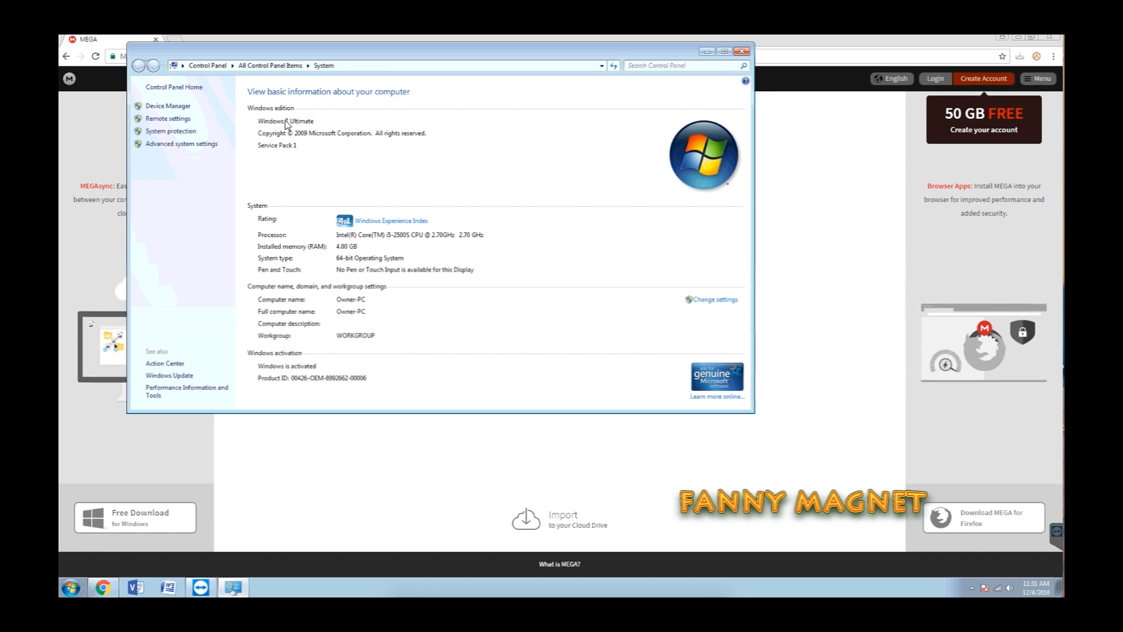
{"action": "mouse_move", "coordinate": [334, 128]}
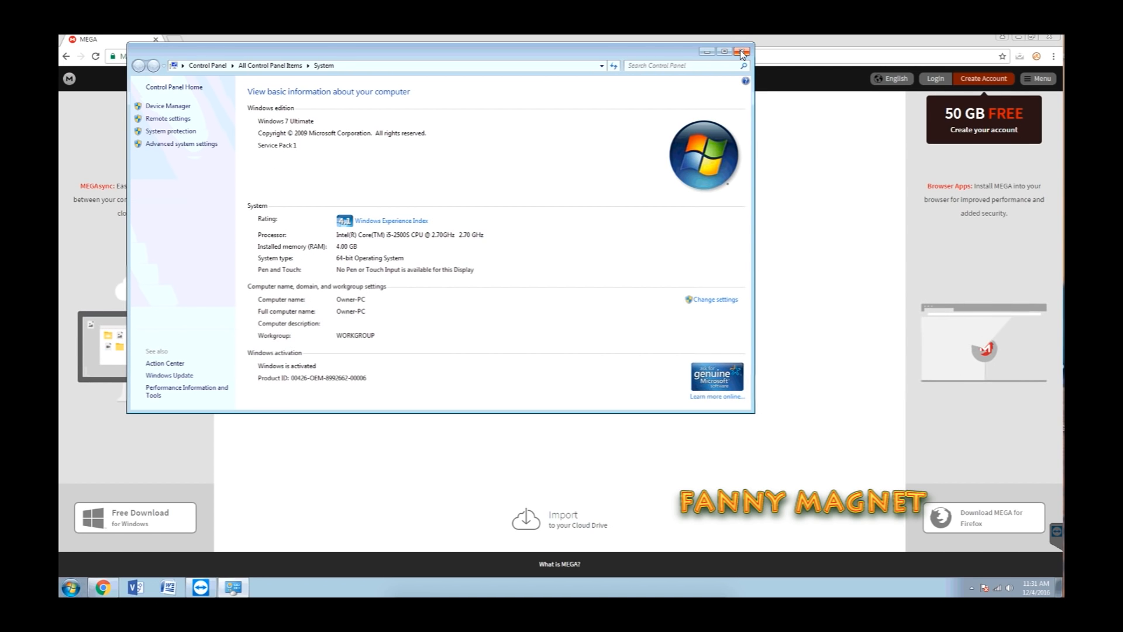
{"action": "left_click", "coordinate": [744, 51]}
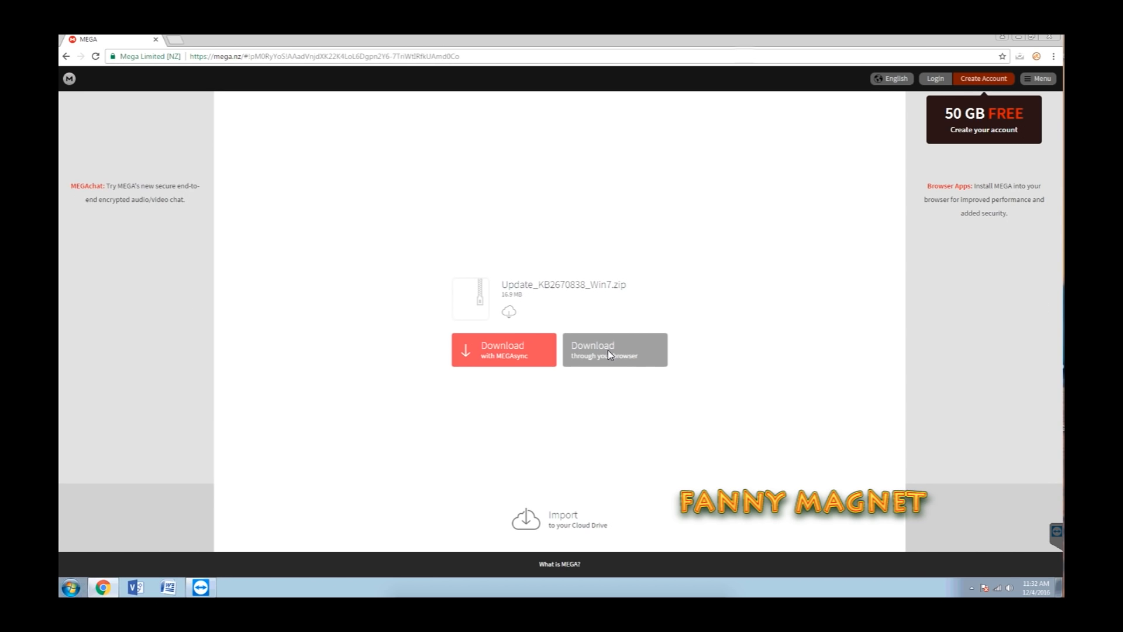
Download Update_KB2670838_Win7.zip from MEGA through the browser.
{"action": "left_click", "coordinate": [614, 350]}
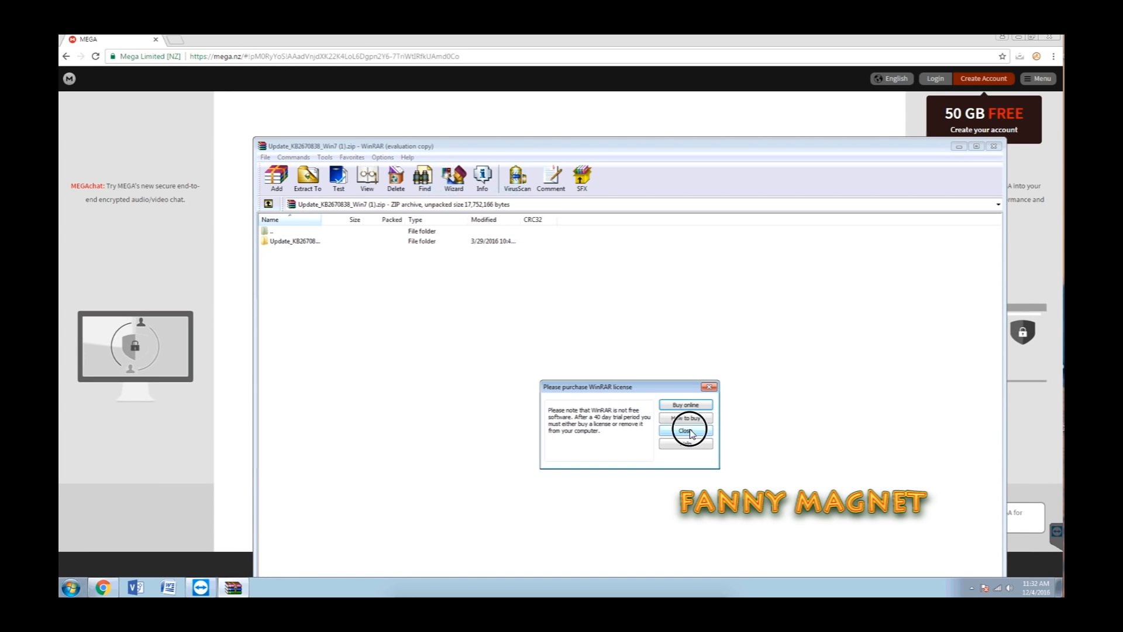
Open the archive's Update_KB2670838_Win7 folder, select the x64 .msu, and confirm 64-bit Windows 7.
{"action": "left_click", "coordinate": [686, 430]}
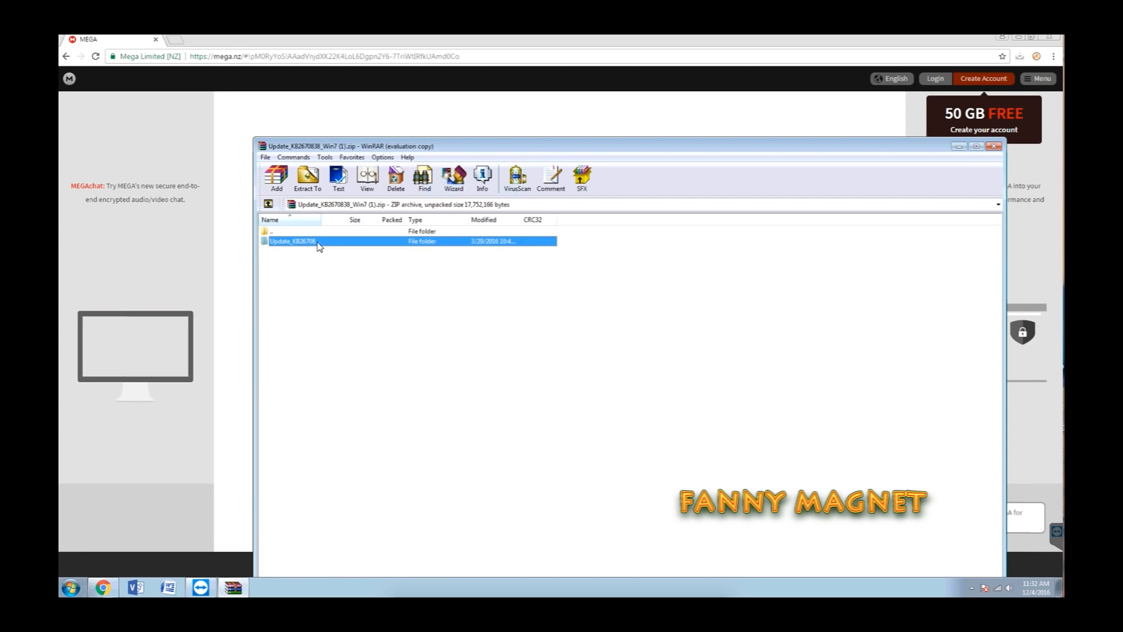
{"action": "double_click", "coordinate": [291, 240]}
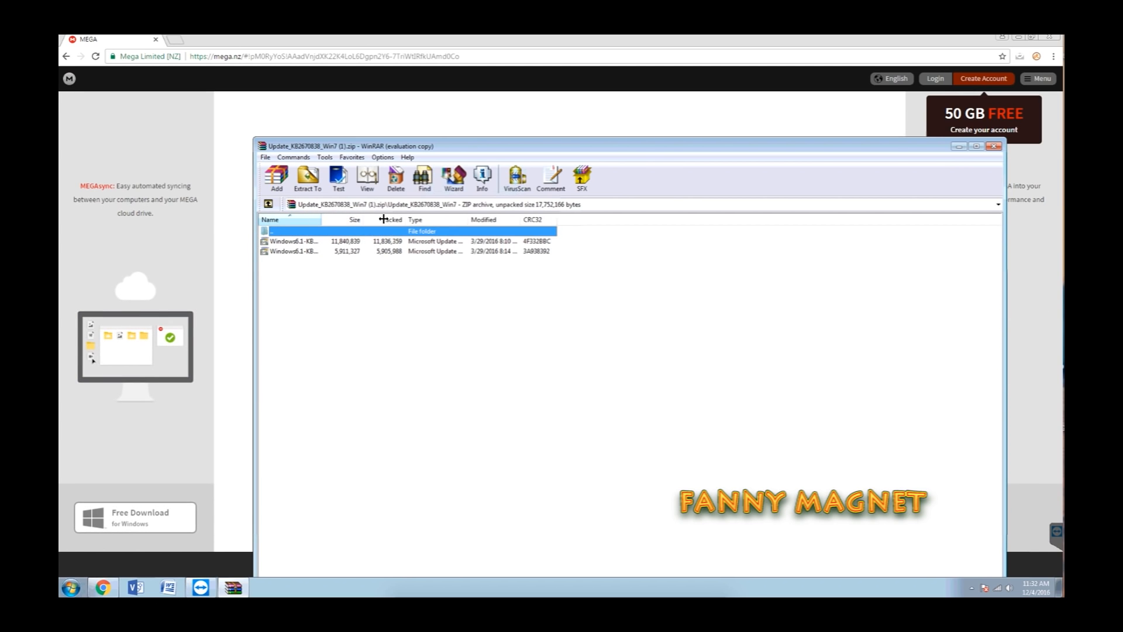
{"action": "left_click", "coordinate": [354, 219]}
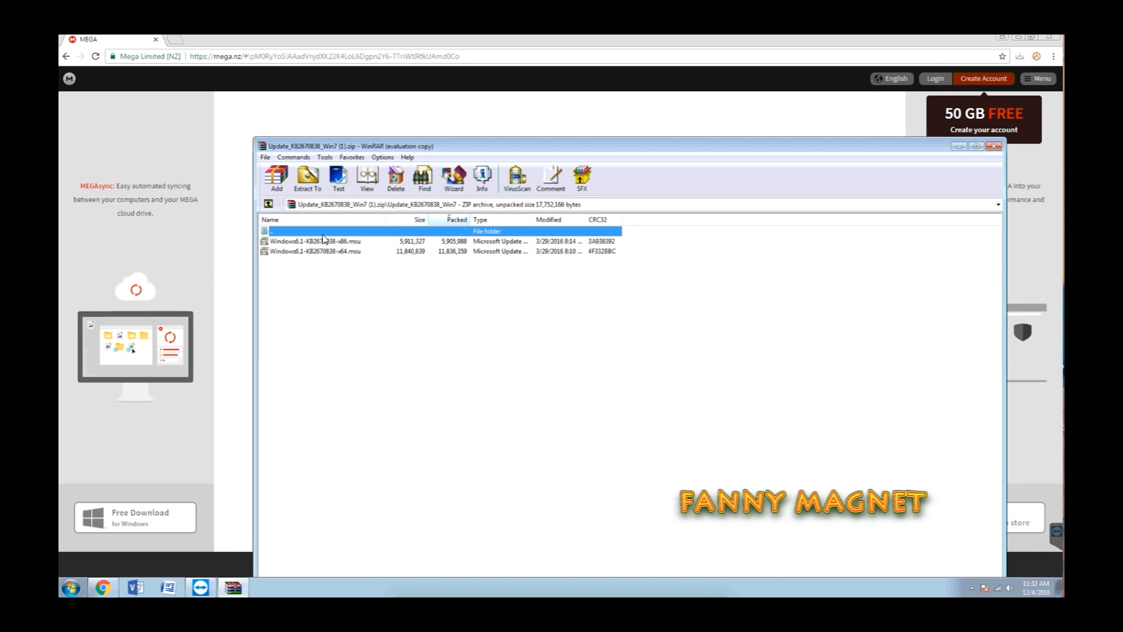
{"action": "left_click", "coordinate": [315, 251]}
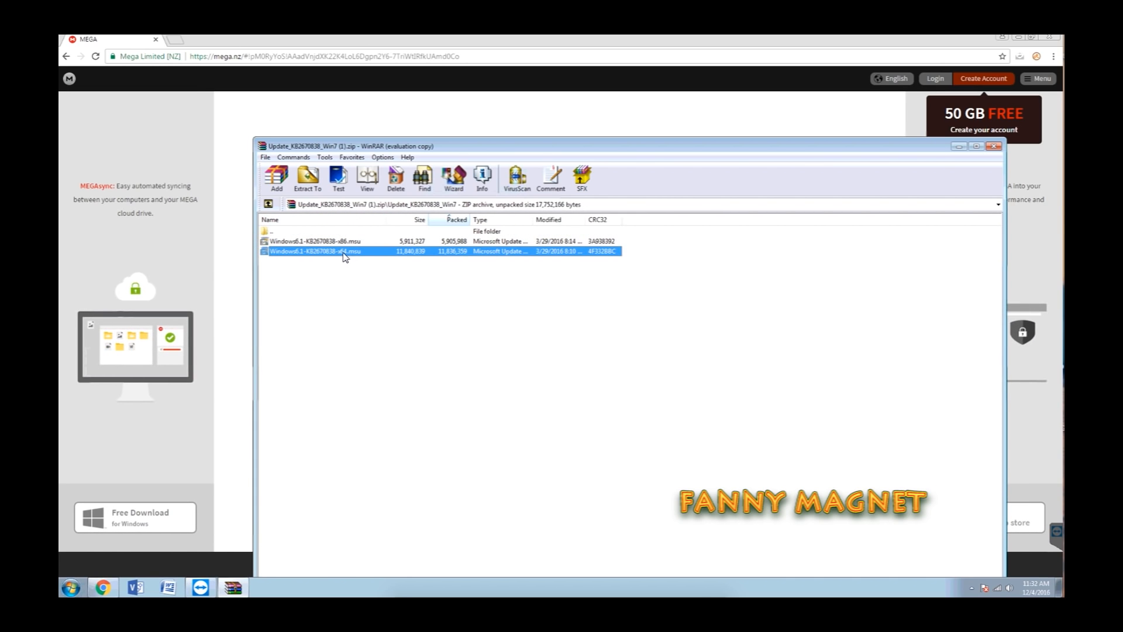
{"action": "mouse_move", "coordinate": [162, 494]}
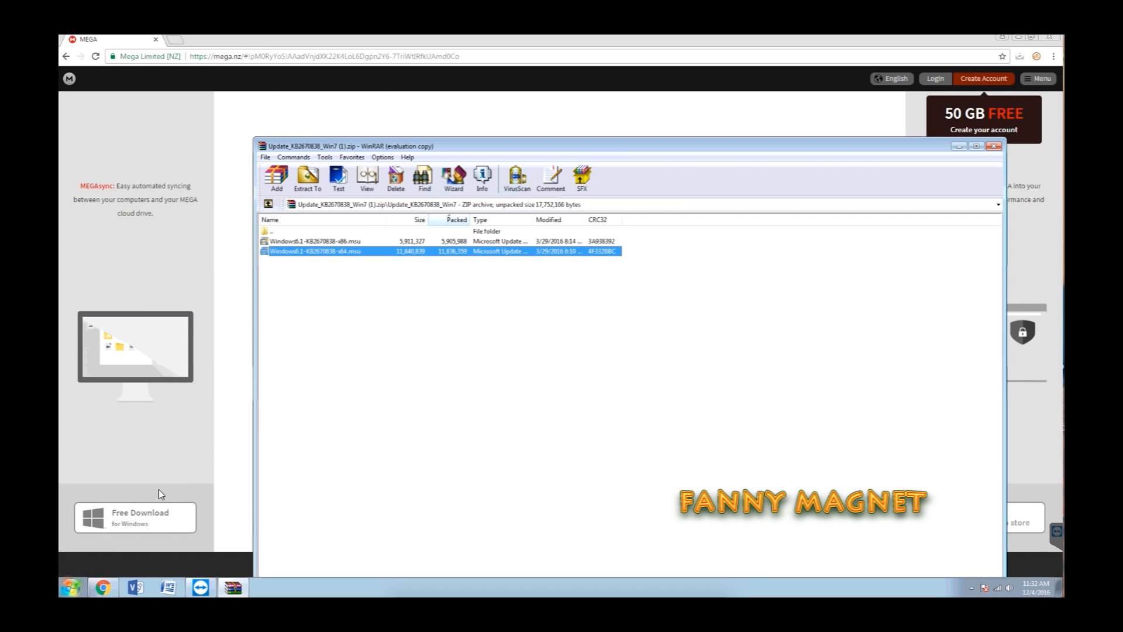
{"action": "left_click", "coordinate": [71, 587]}
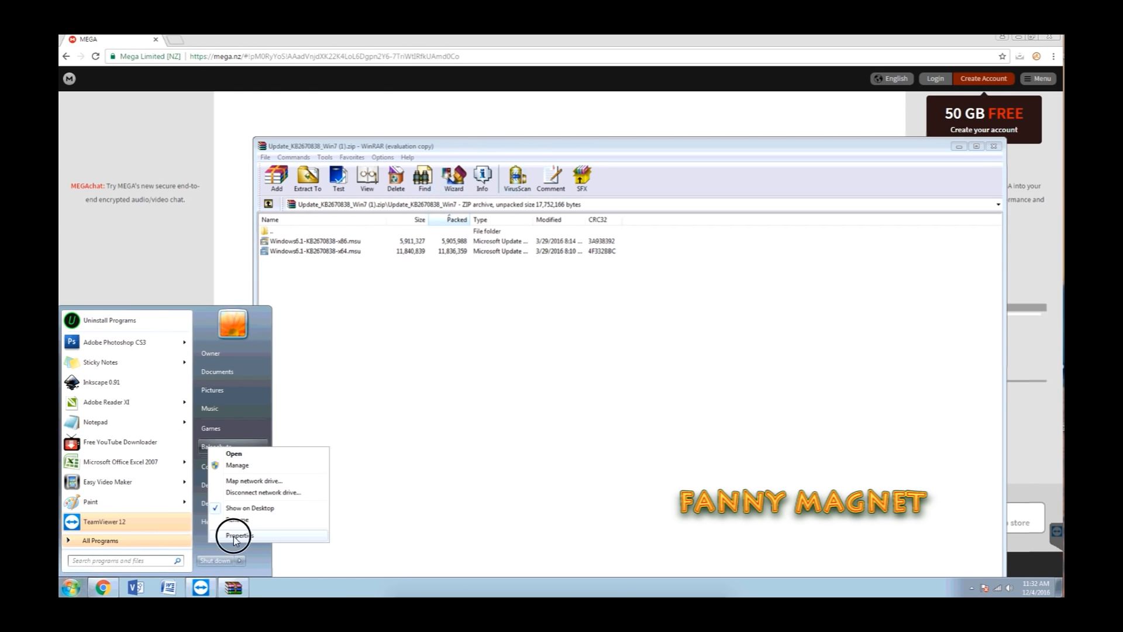
{"action": "left_click", "coordinate": [239, 536]}
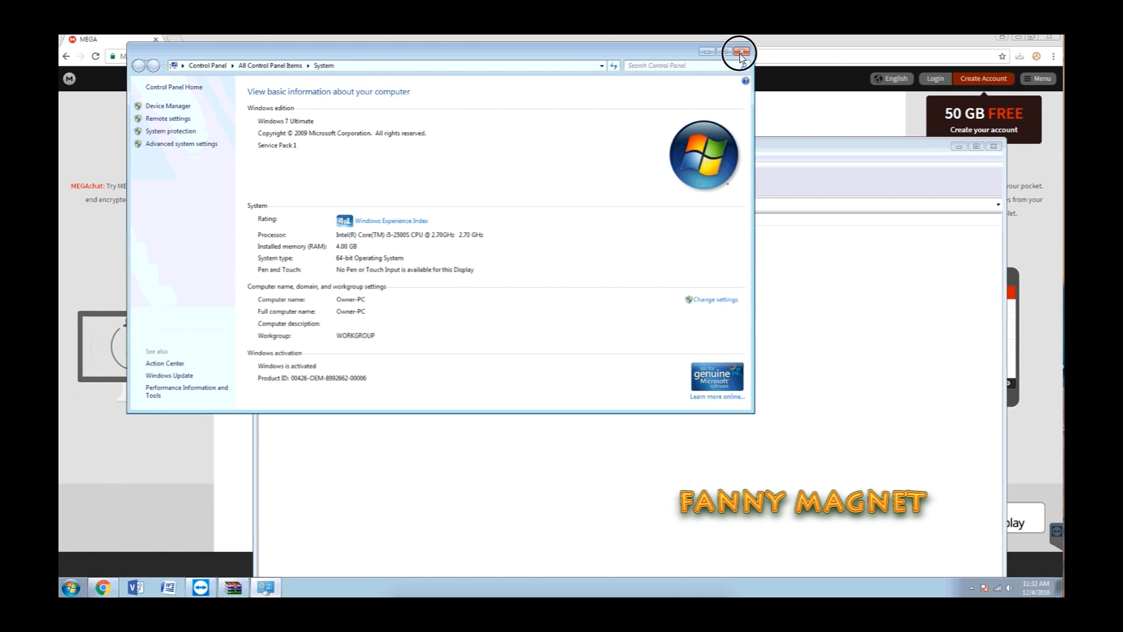
Close the System window and select the x86 KB2670838 package in WinRAR.
{"action": "left_click", "coordinate": [740, 52]}
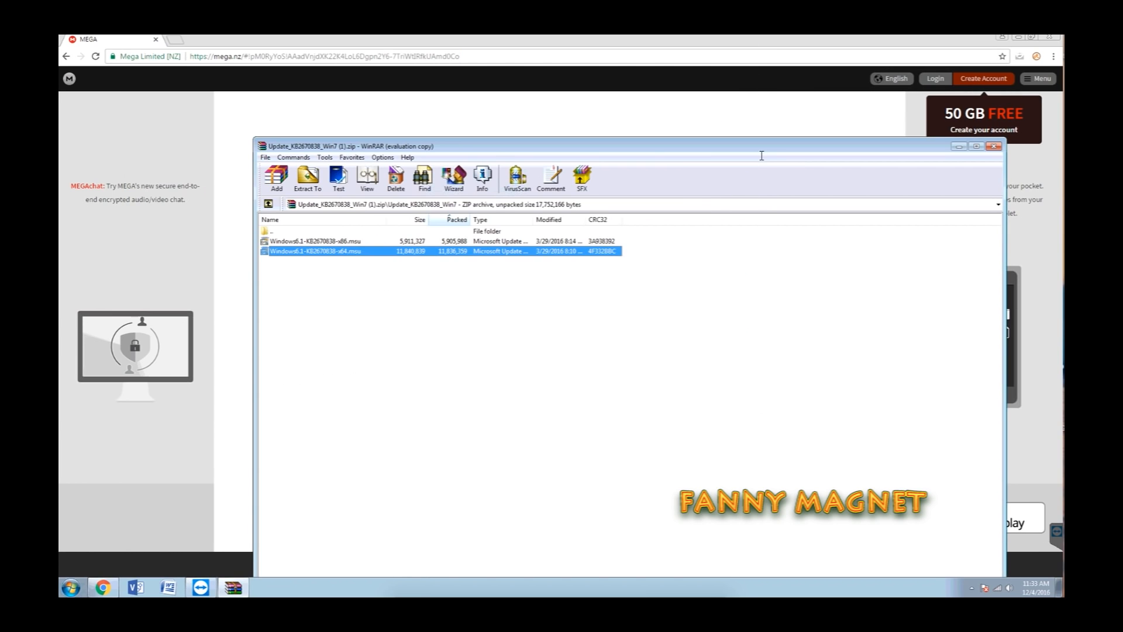
{"action": "mouse_move", "coordinate": [628, 428]}
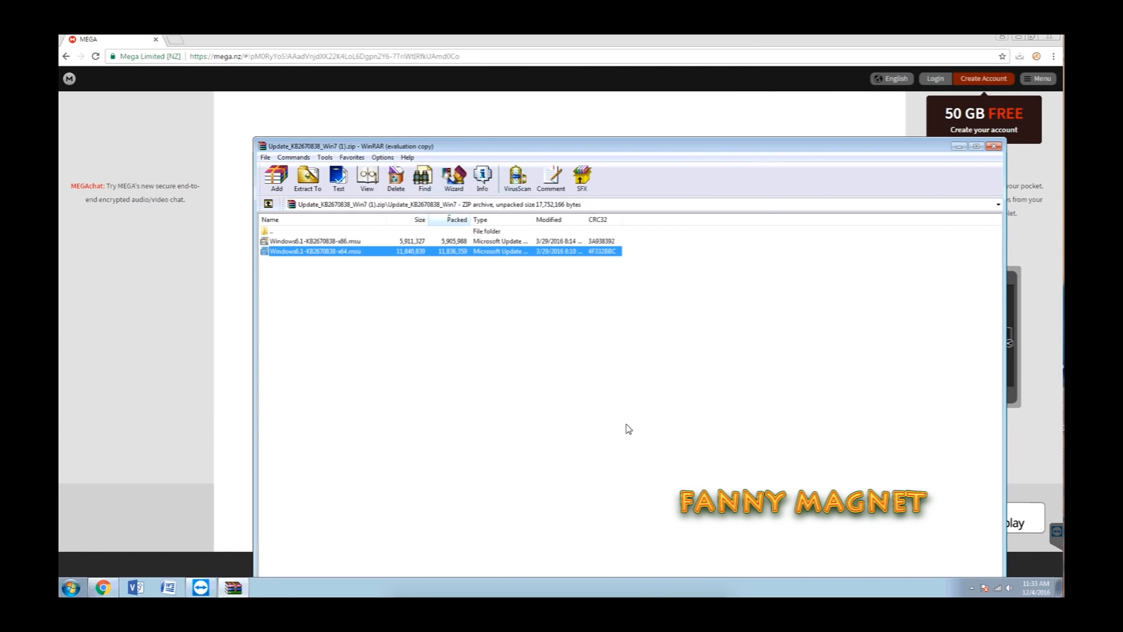
{"action": "left_click", "coordinate": [315, 240]}
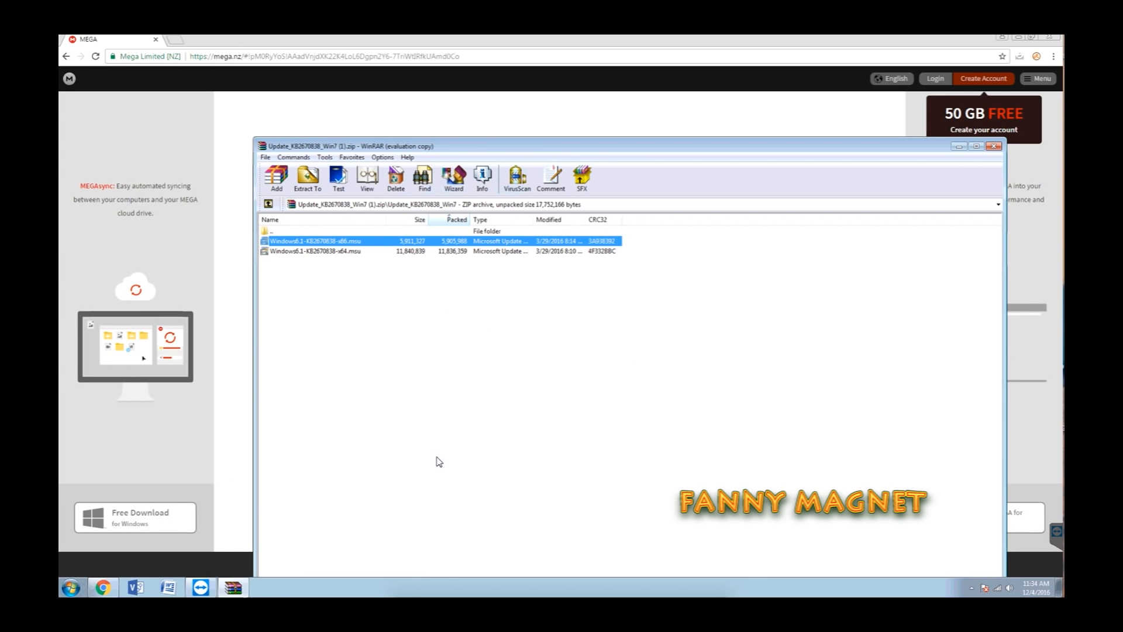
Run services.msc and select the disabled Windows Update service.
{"action": "key", "text": "Win+r"}
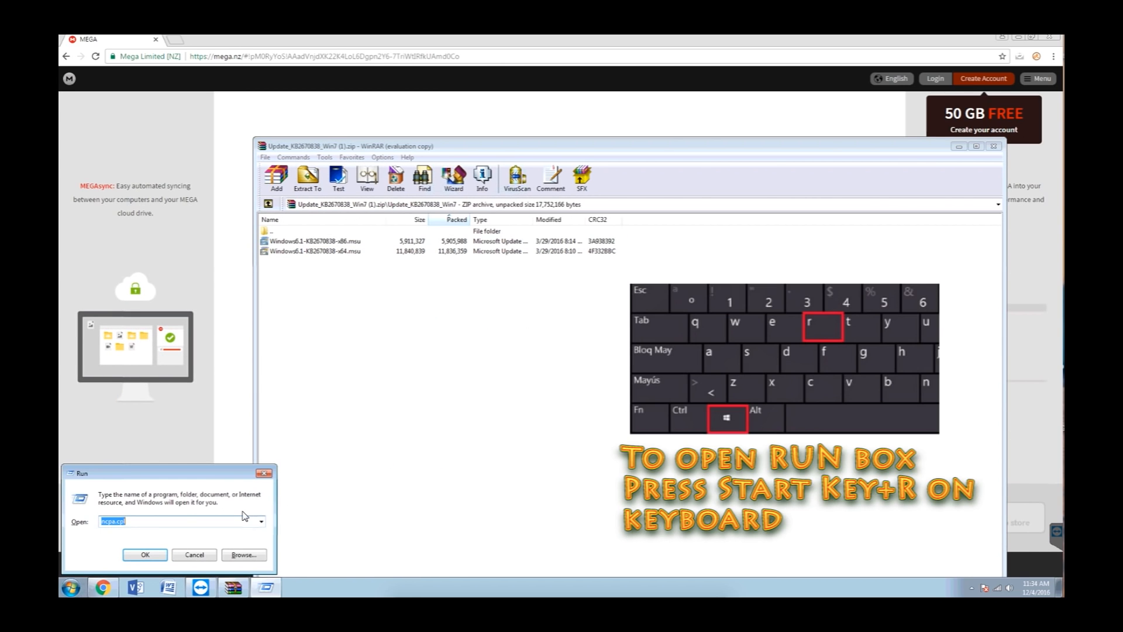
{"action": "type", "text": "services.msc"}
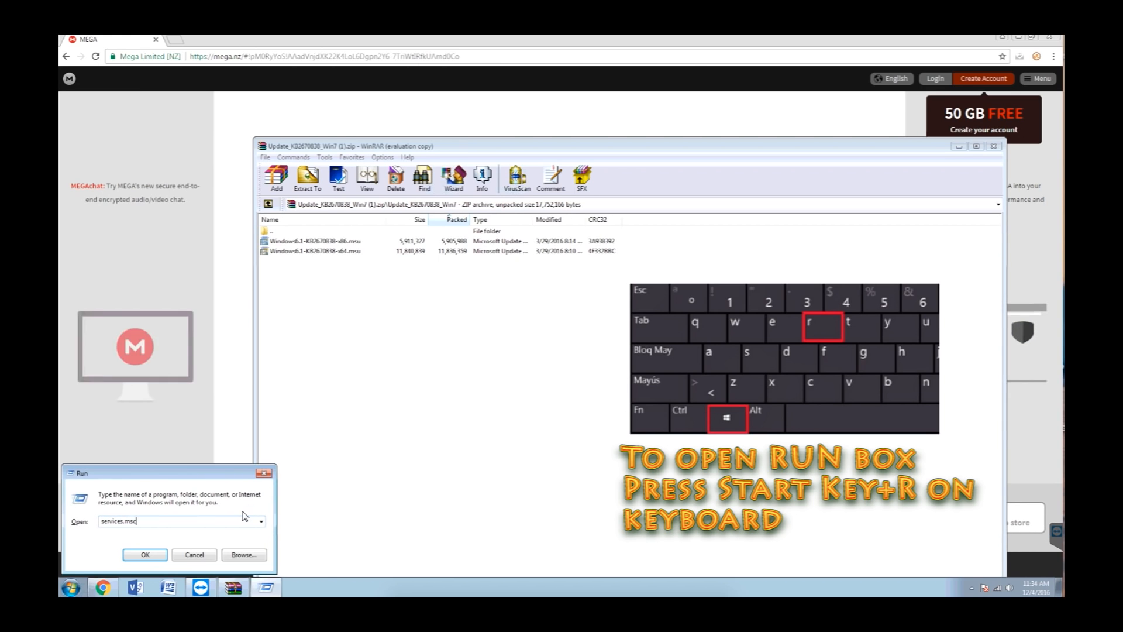
{"action": "left_click", "coordinate": [144, 554]}
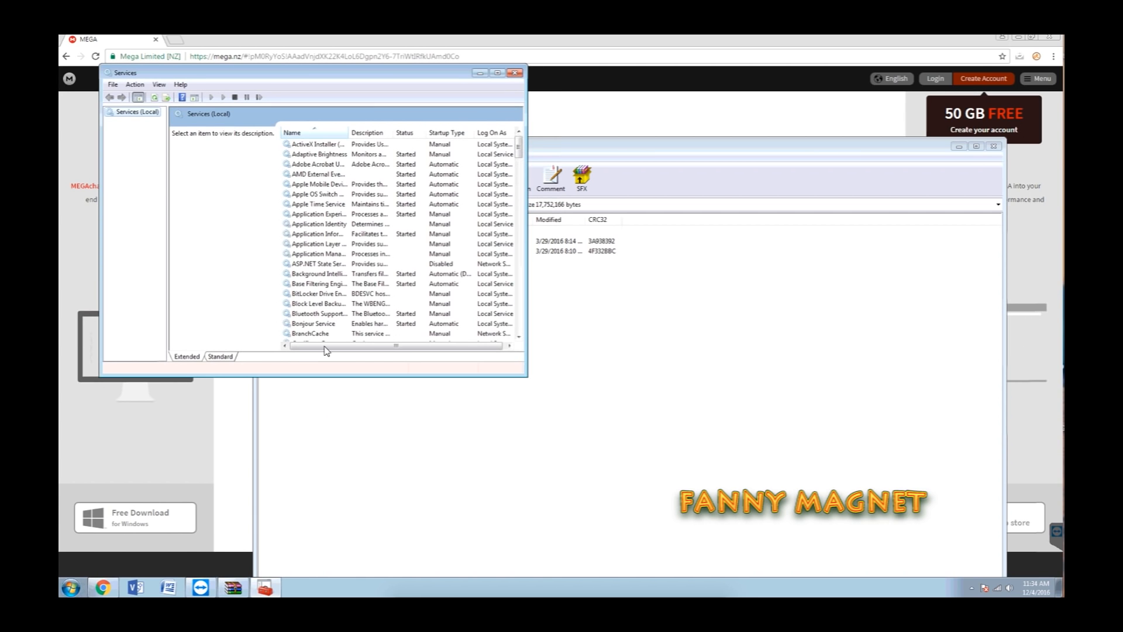
{"action": "left_click", "coordinate": [314, 154]}
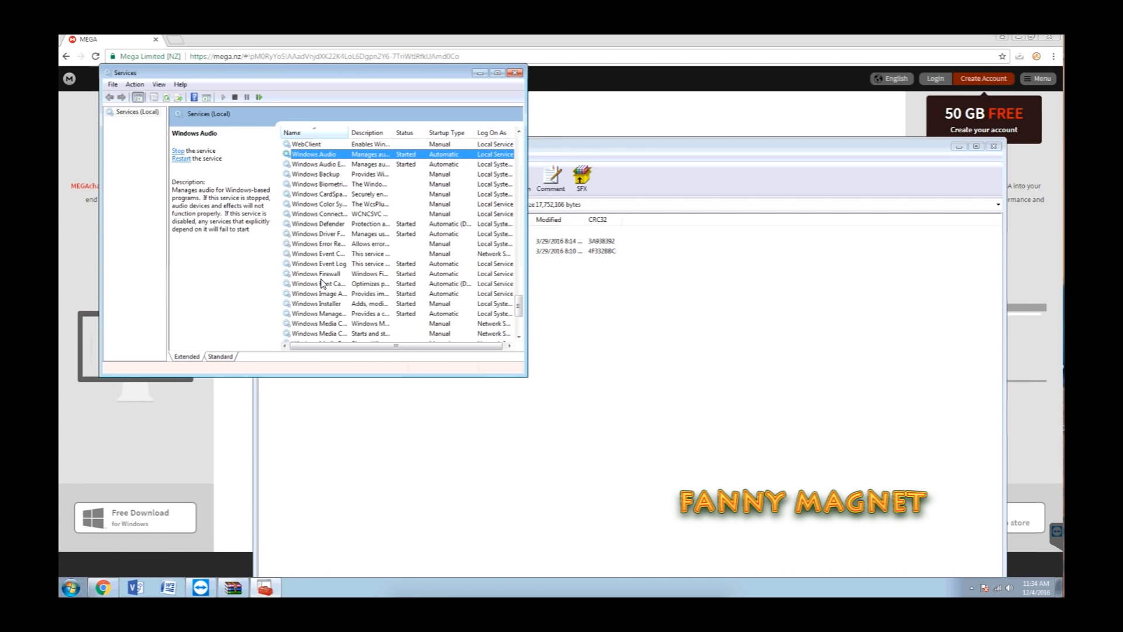
{"action": "scroll", "scroll_direction": "down", "scroll_amount": 3}
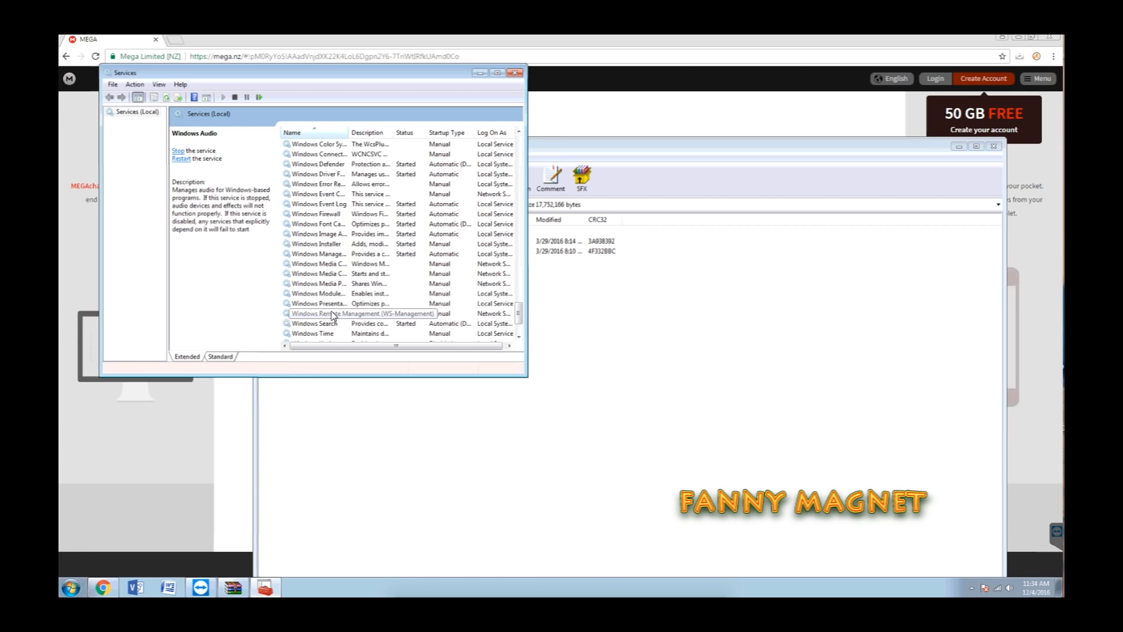
{"action": "left_click", "coordinate": [312, 333]}
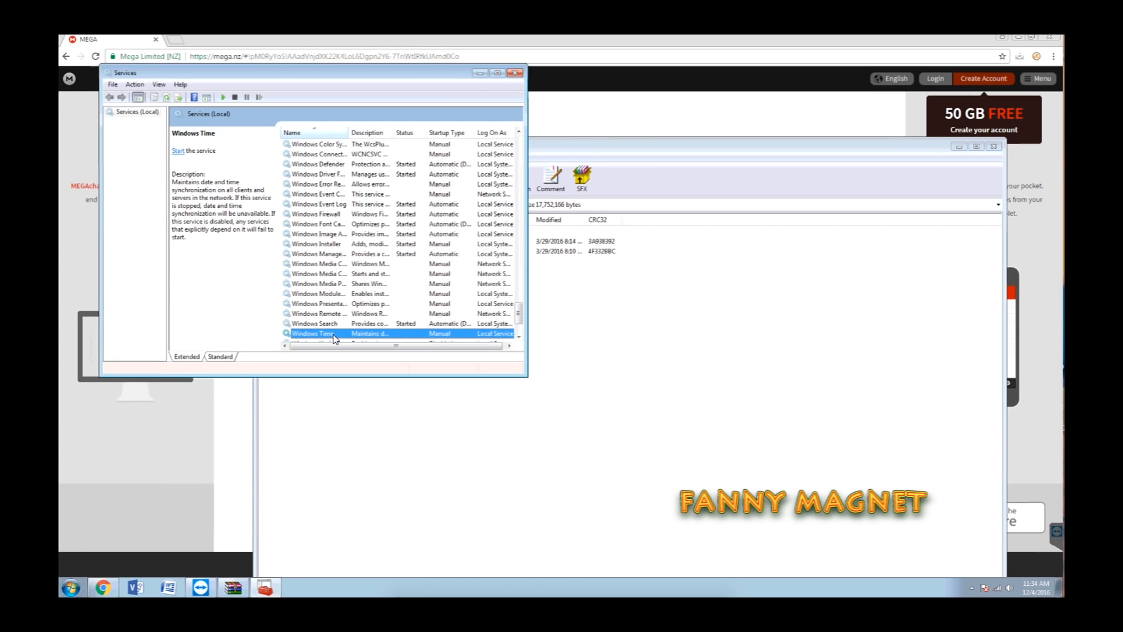
{"action": "left_click", "coordinate": [316, 283]}
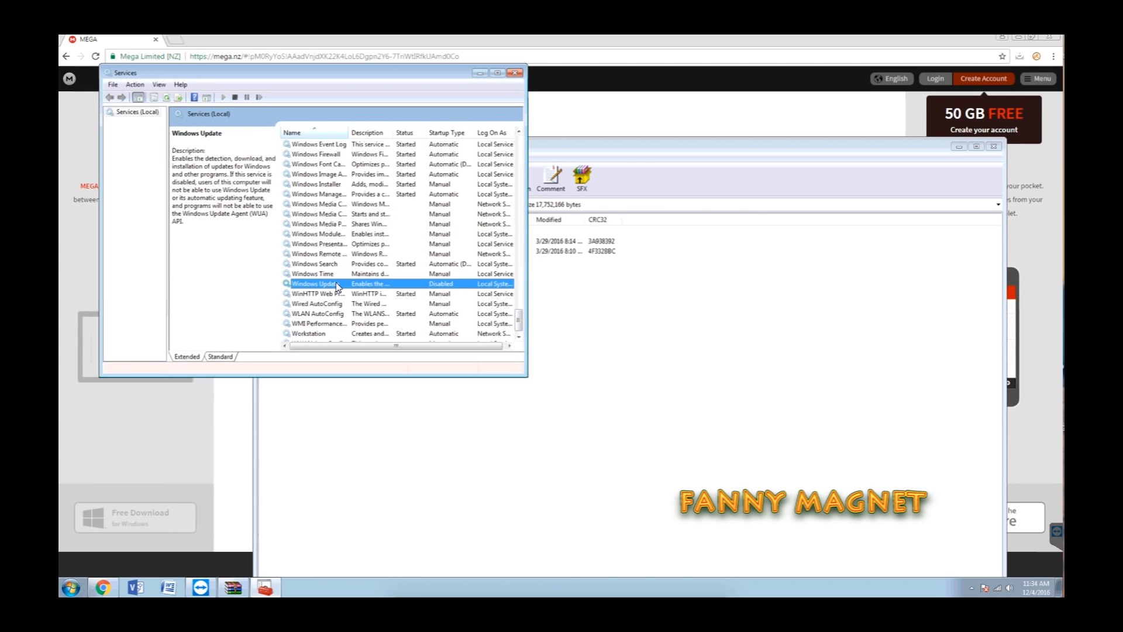
Set Windows Update startup to Automatic, start the service, and close Services.
{"action": "double_click", "coordinate": [312, 283]}
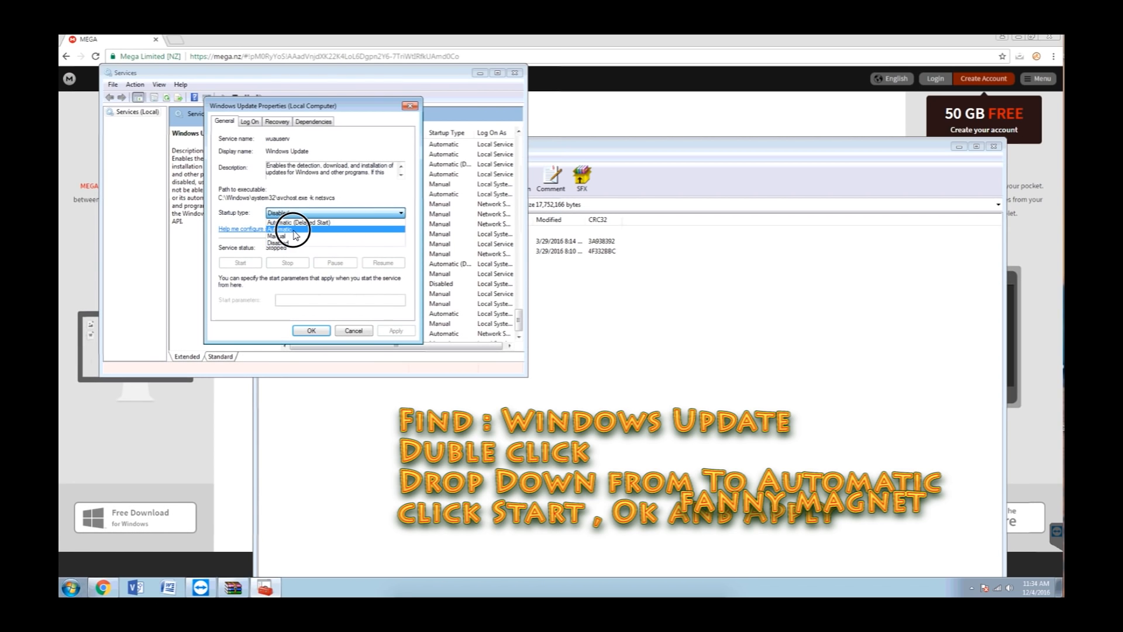
{"action": "left_click", "coordinate": [294, 229]}
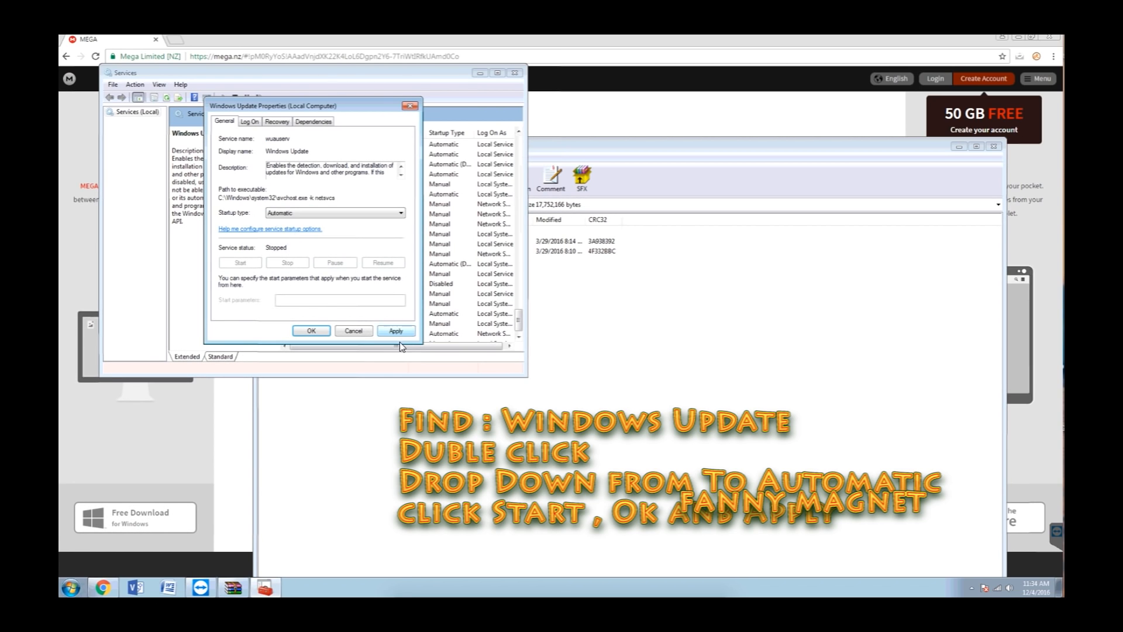
{"action": "left_click", "coordinate": [395, 330]}
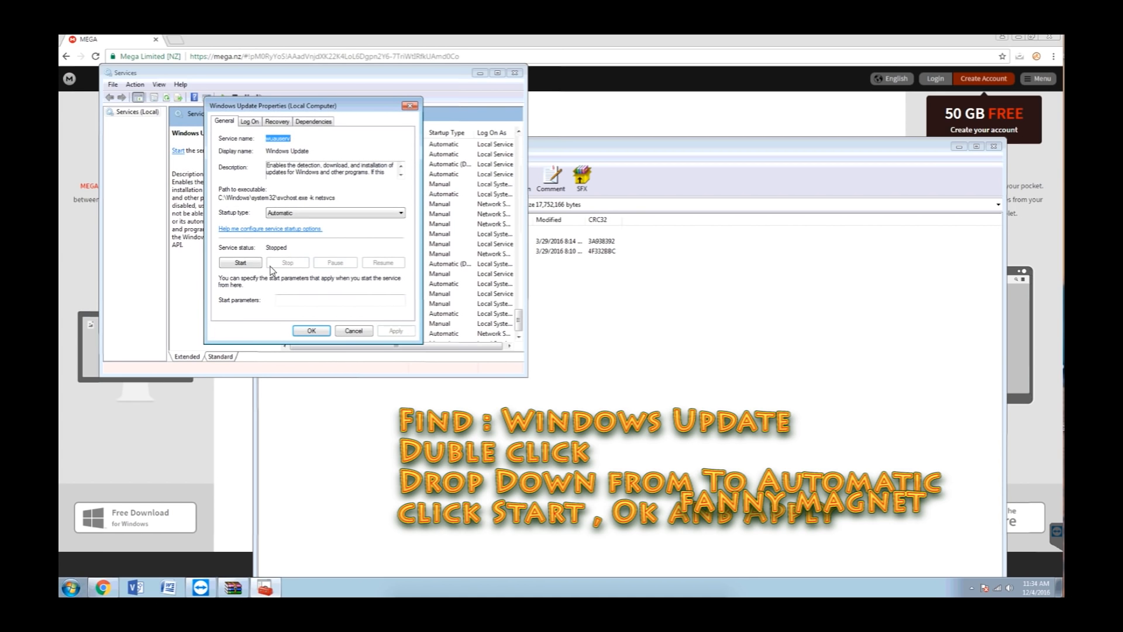
{"action": "left_click", "coordinate": [240, 262]}
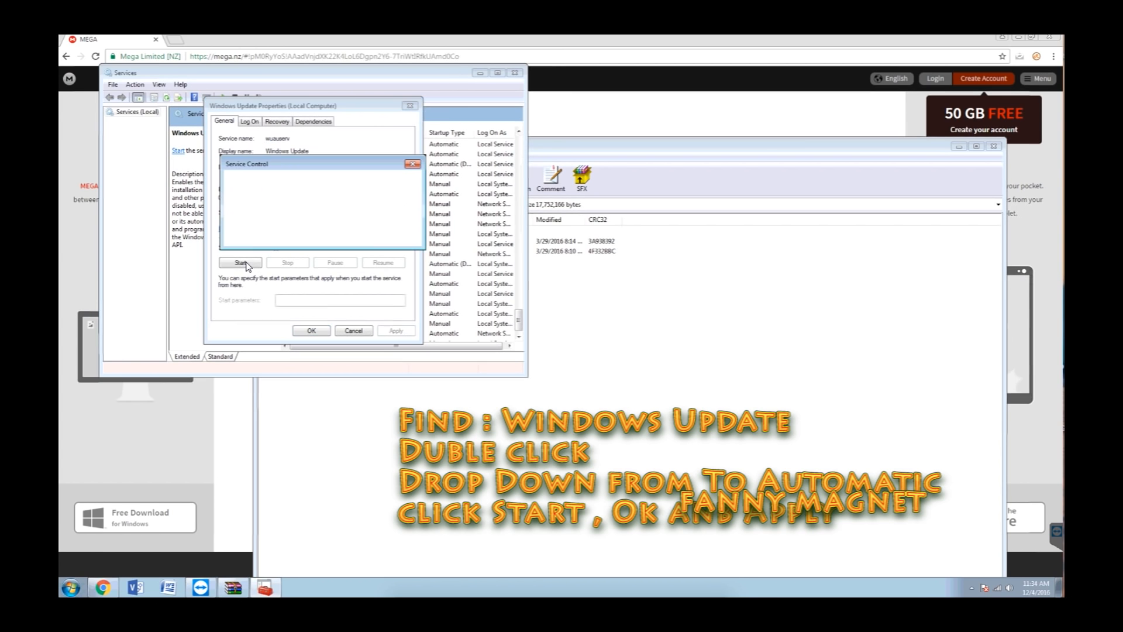
{"action": "left_click", "coordinate": [240, 262]}
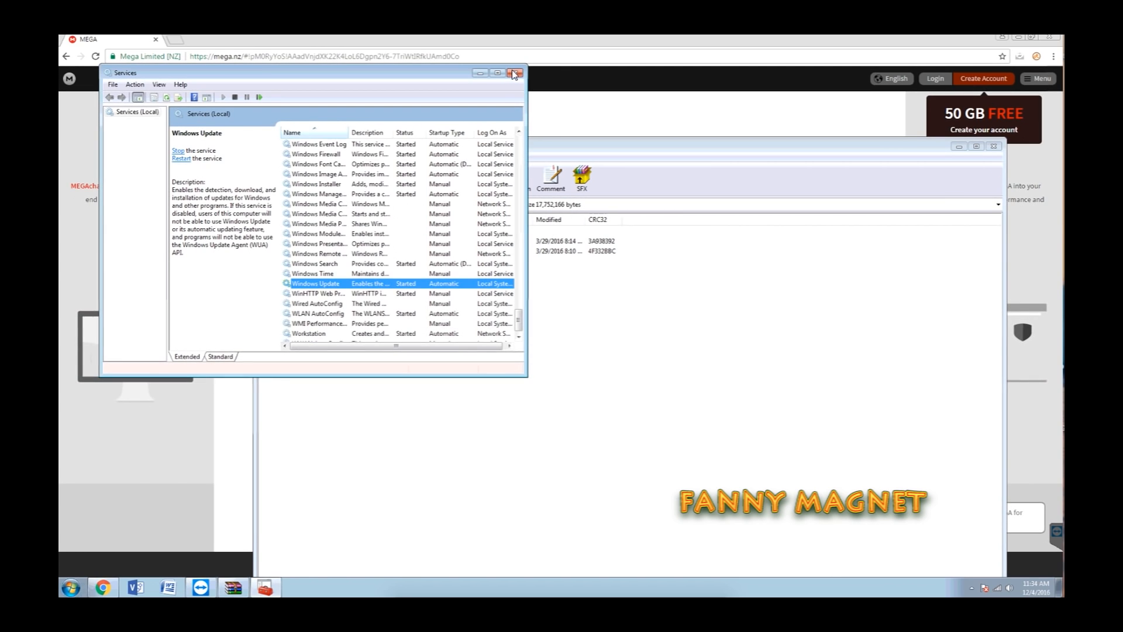
{"action": "left_click", "coordinate": [514, 73]}
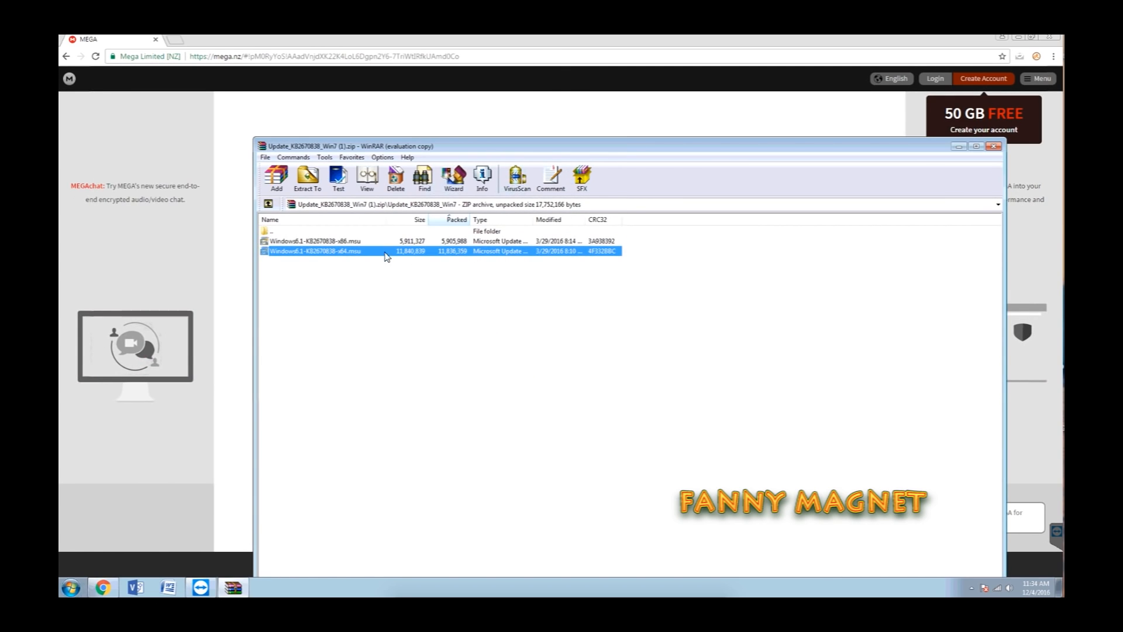
Run Windows6.1-KB2670838-x64.msu and confirm the installation.
{"action": "double_click", "coordinate": [316, 251]}
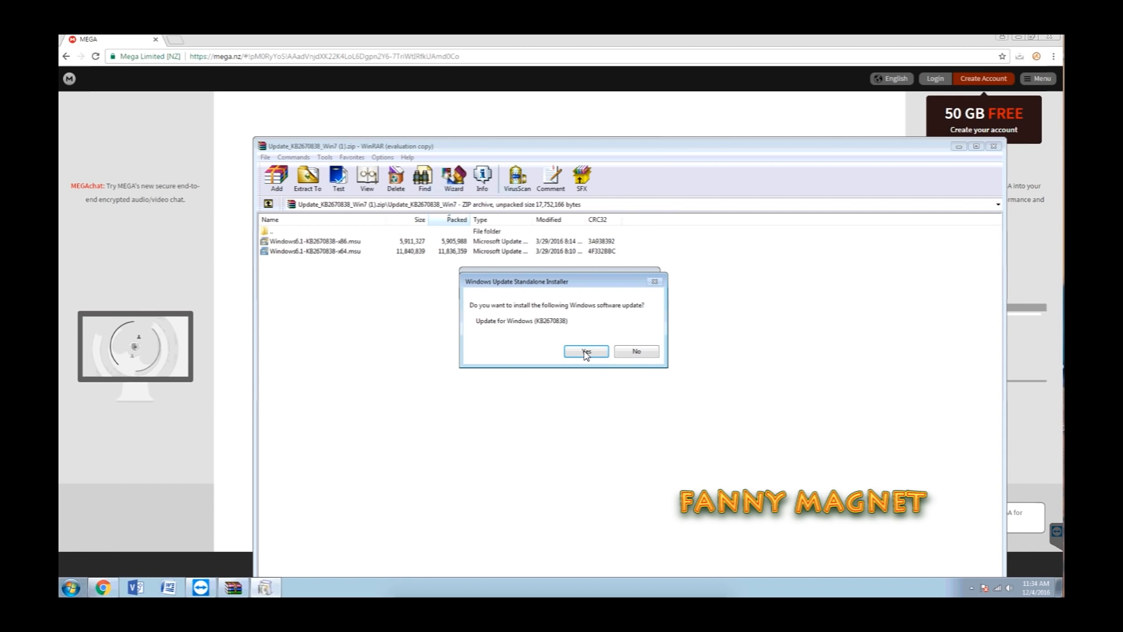
{"action": "left_click", "coordinate": [585, 351]}
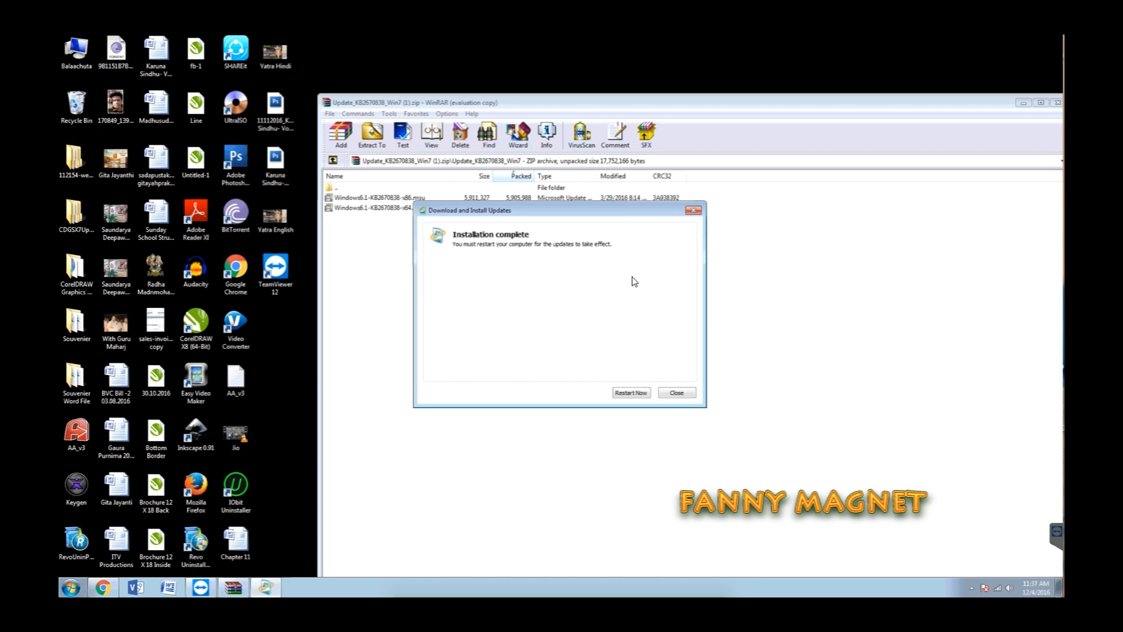
{"action": "mouse_move", "coordinate": [640, 380]}
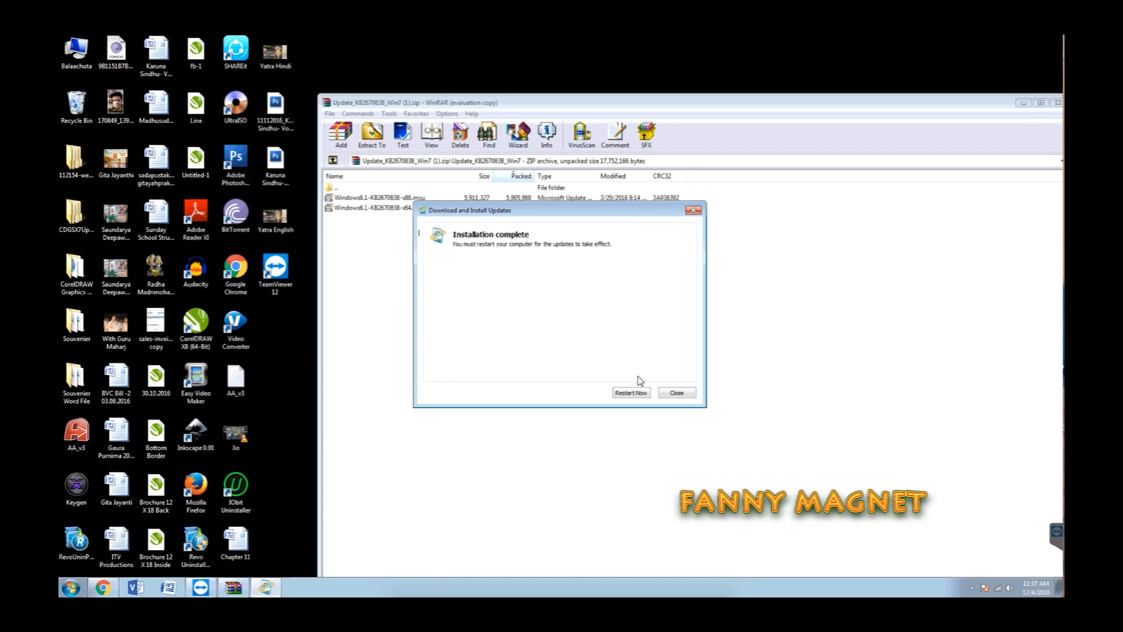
{"action": "mouse_move", "coordinate": [640, 396]}
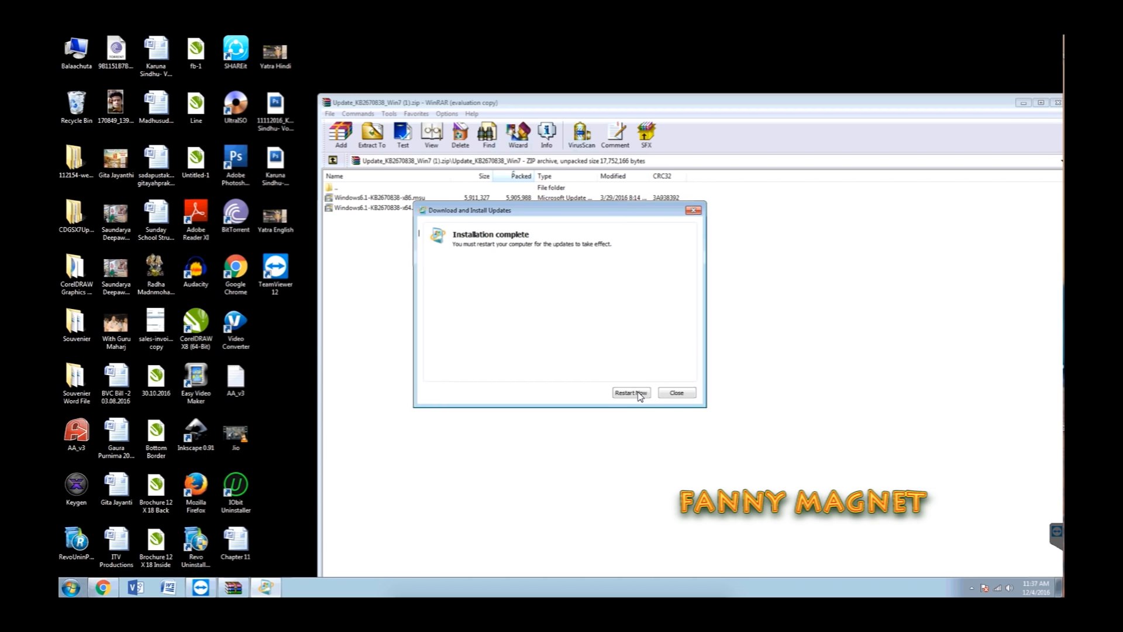
Restart the PC, then launch CorelDRAW X8 (64-Bit) from the desktop.
{"action": "left_click", "coordinate": [630, 392]}
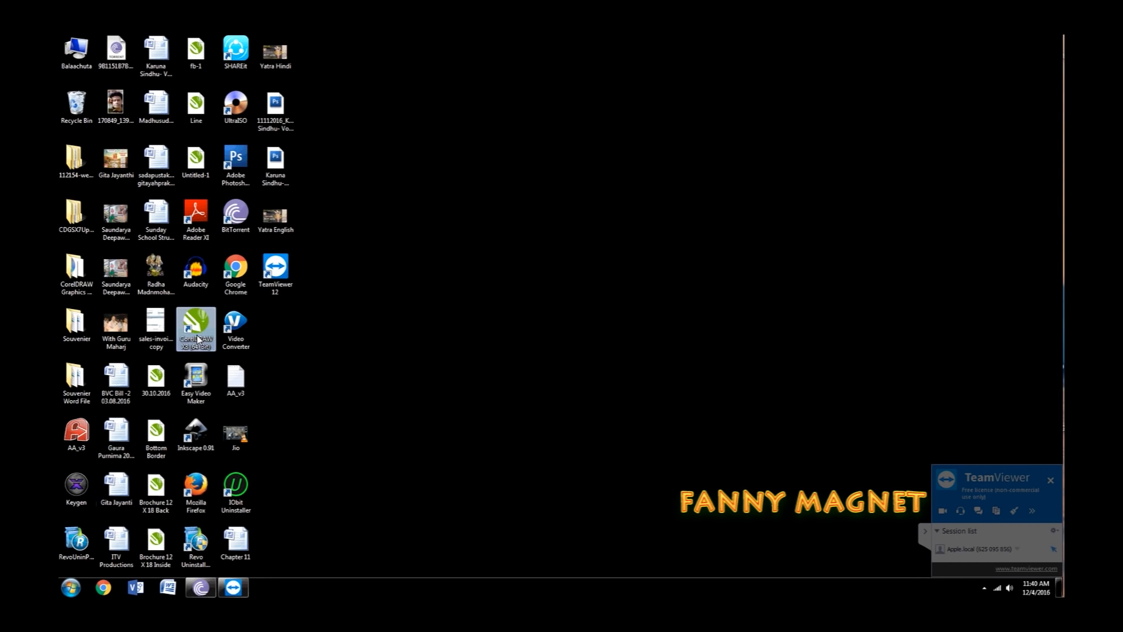
{"action": "double_click", "coordinate": [196, 329]}
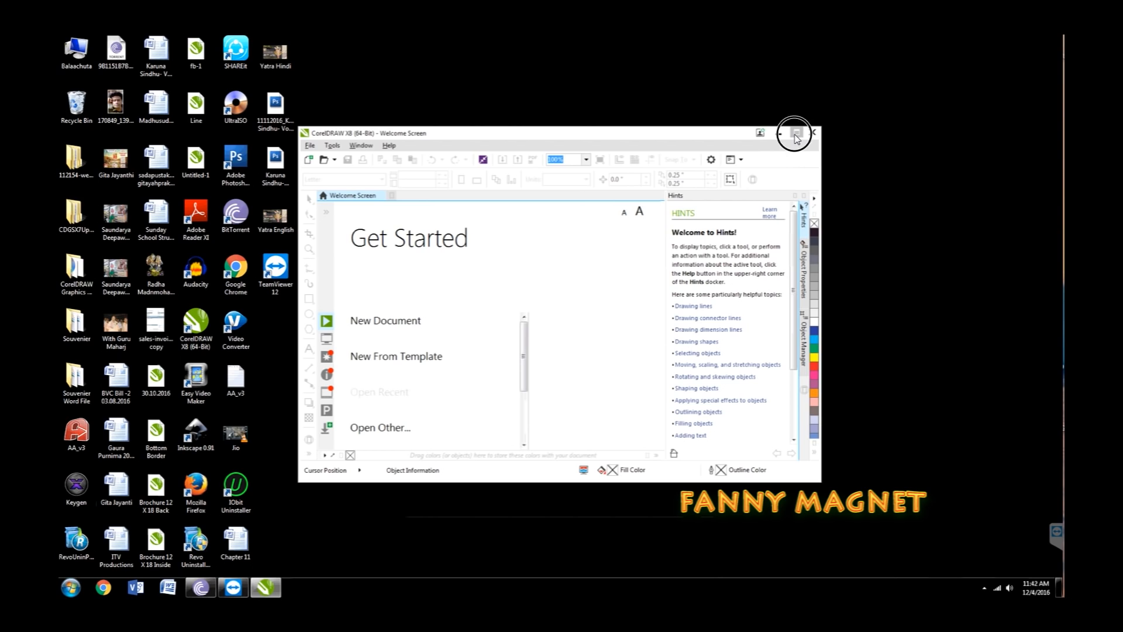
Maximize CorelDRAW, create the blank Untitled-1 document, and select the Text tool.
{"action": "left_click", "coordinate": [795, 133]}
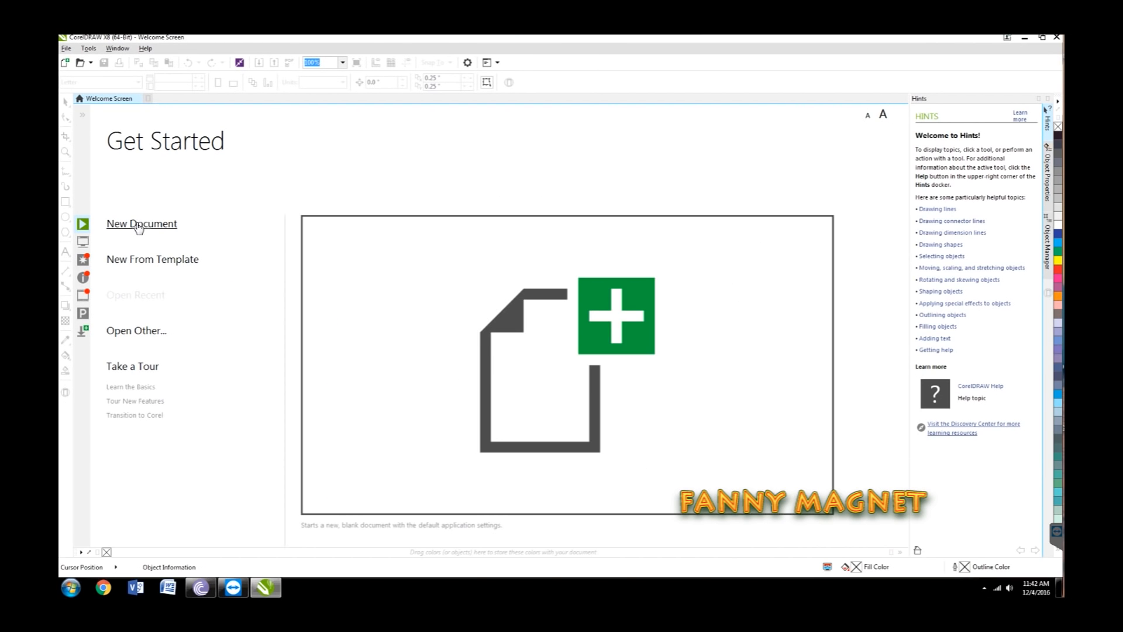
{"action": "left_click", "coordinate": [141, 224]}
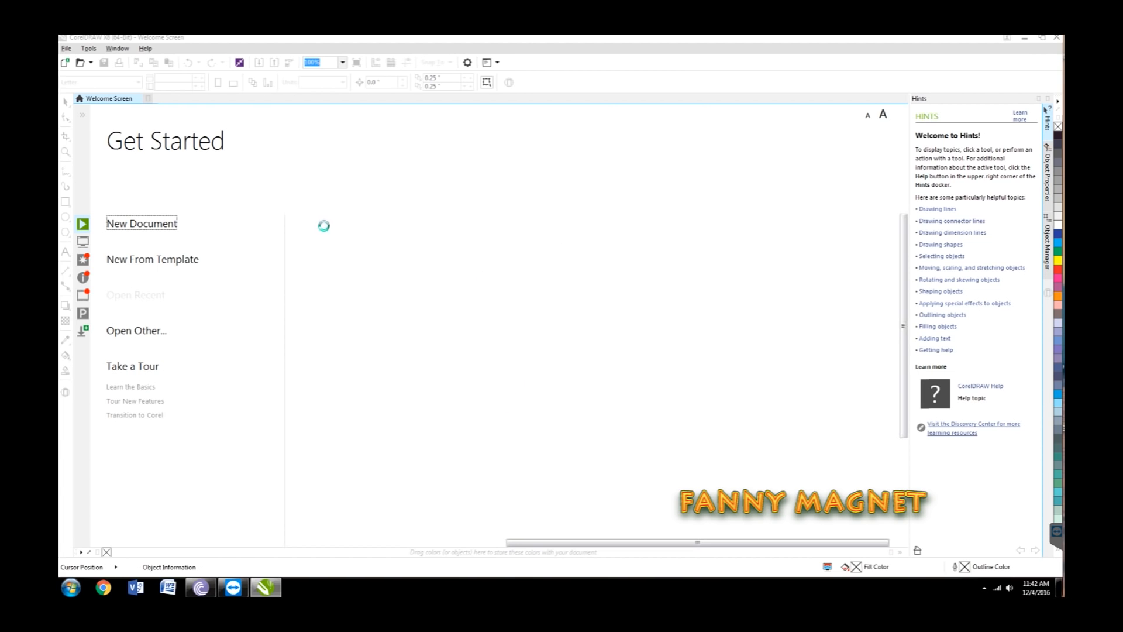
{"action": "left_click", "coordinate": [141, 223]}
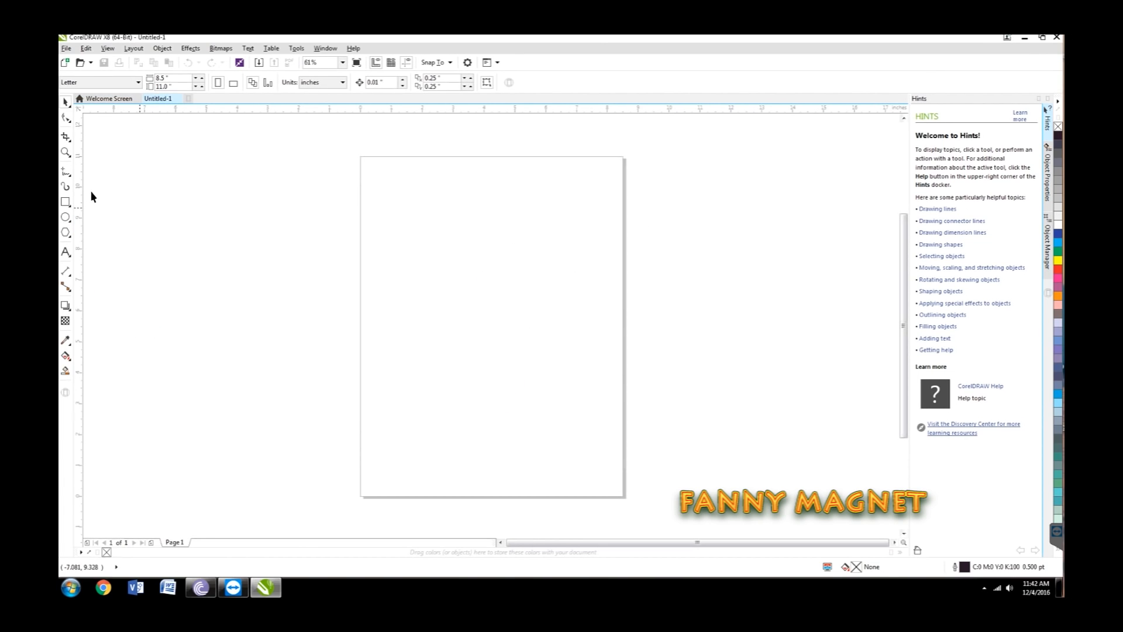
{"action": "mouse_move", "coordinate": [67, 256]}
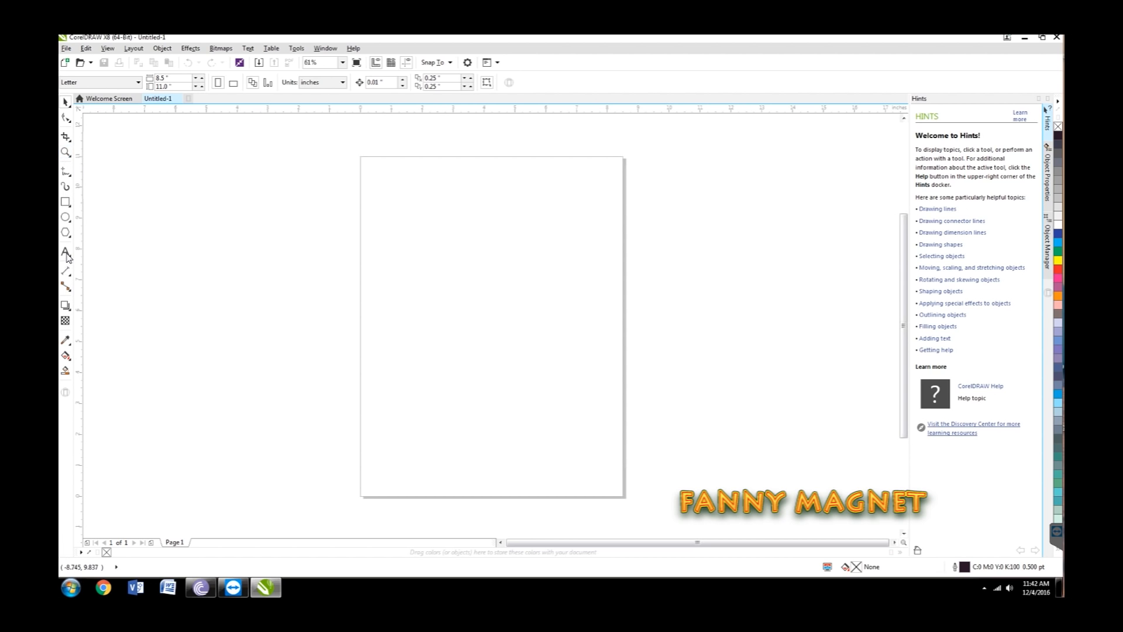
{"action": "left_click", "coordinate": [65, 253]}
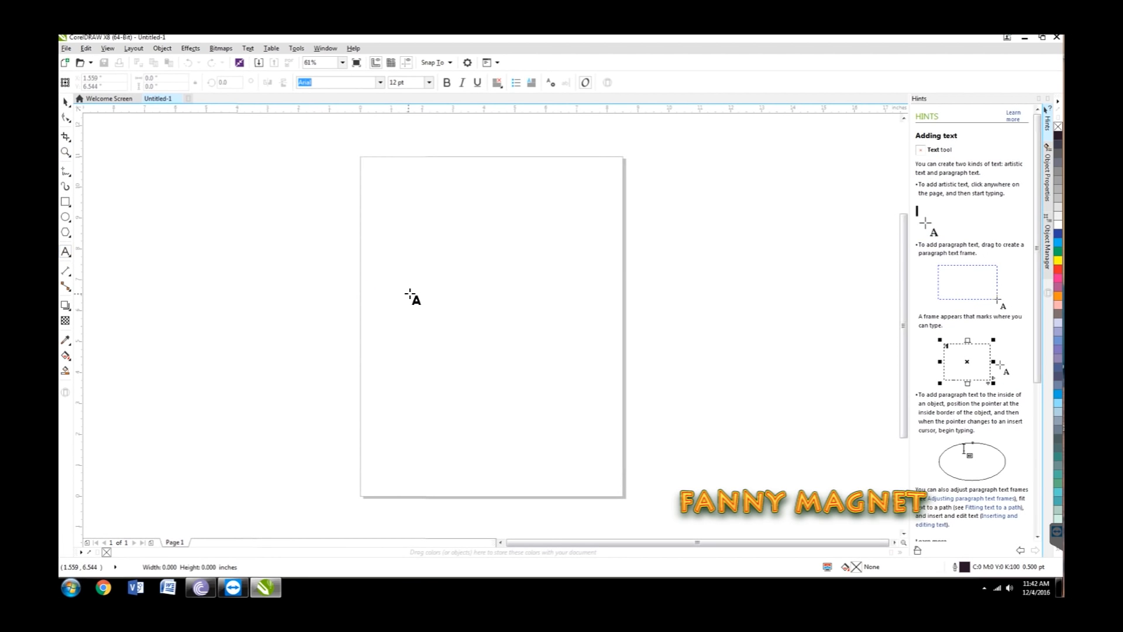